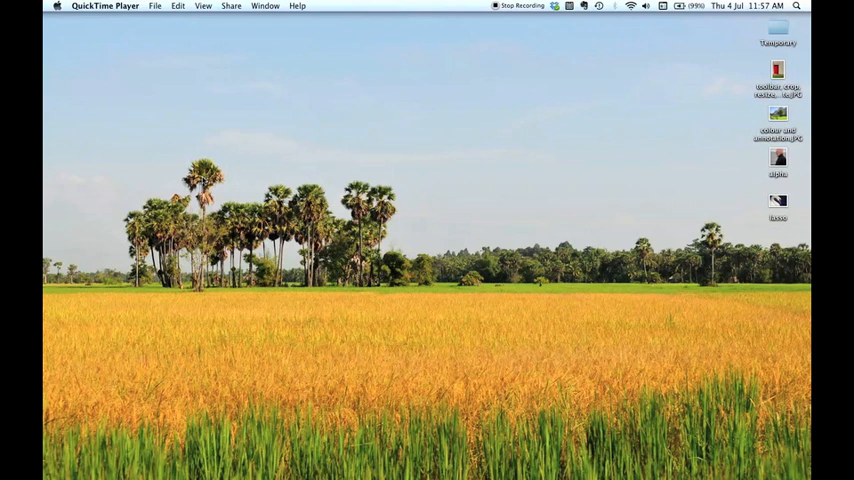
mouse_move(332, 113)
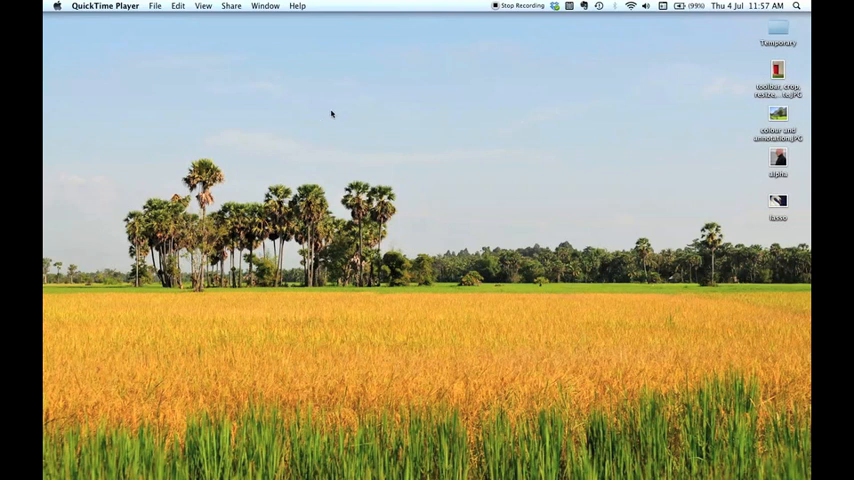
mouse_move(340, 119)
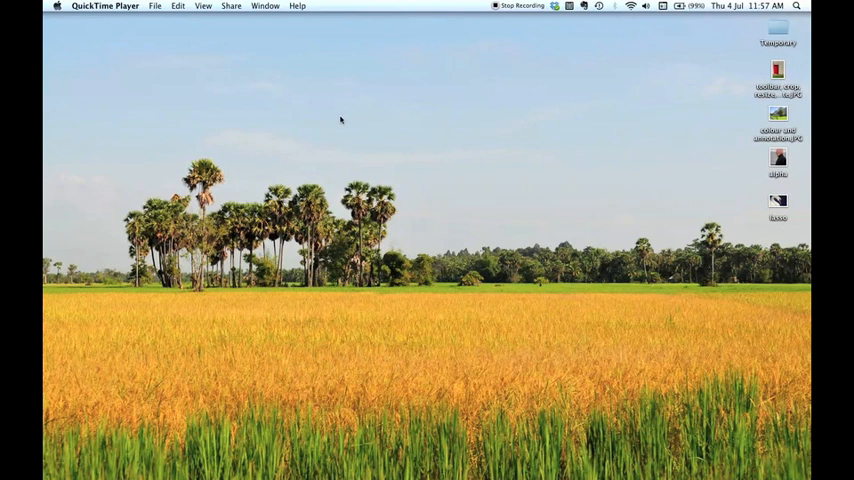
mouse_move(565, 83)
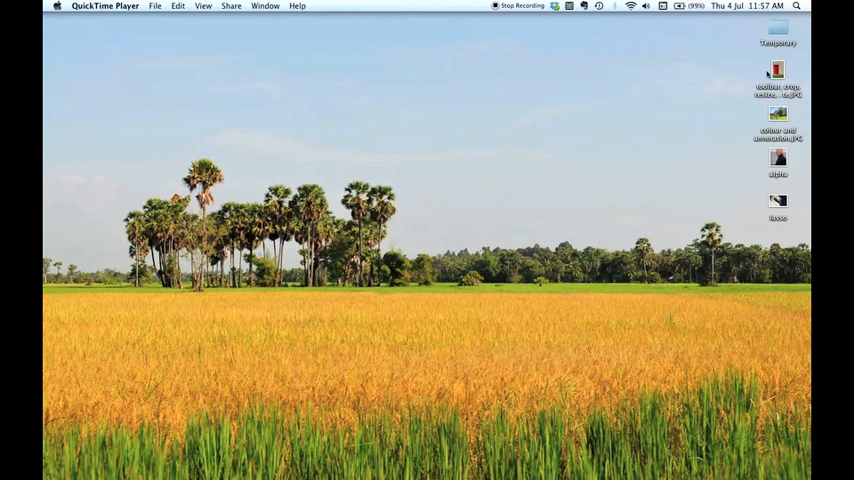
Open 'toolbar, crop, resize, rotate.JPG' in Preview and maximise its window to fill the screen.
double_click(778, 75)
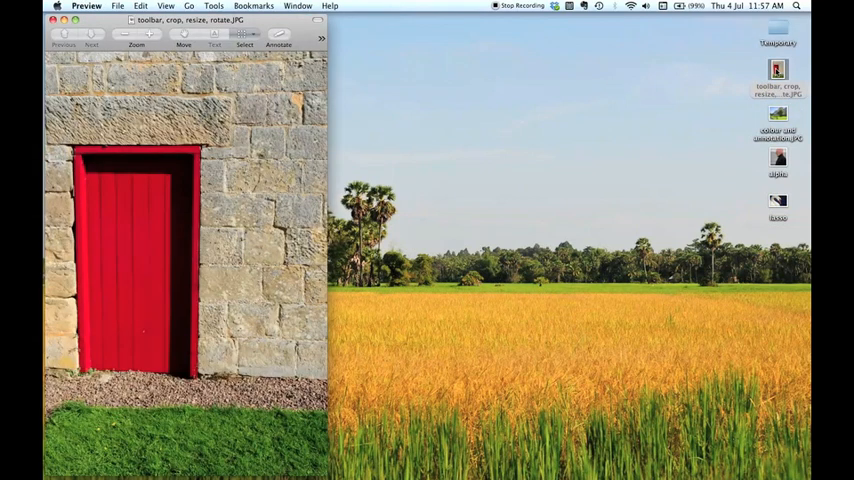
left_click(73, 18)
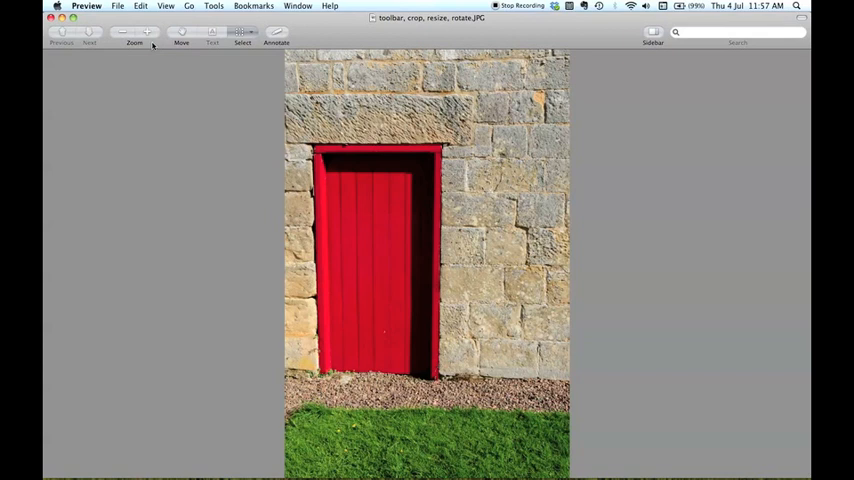
mouse_move(170, 43)
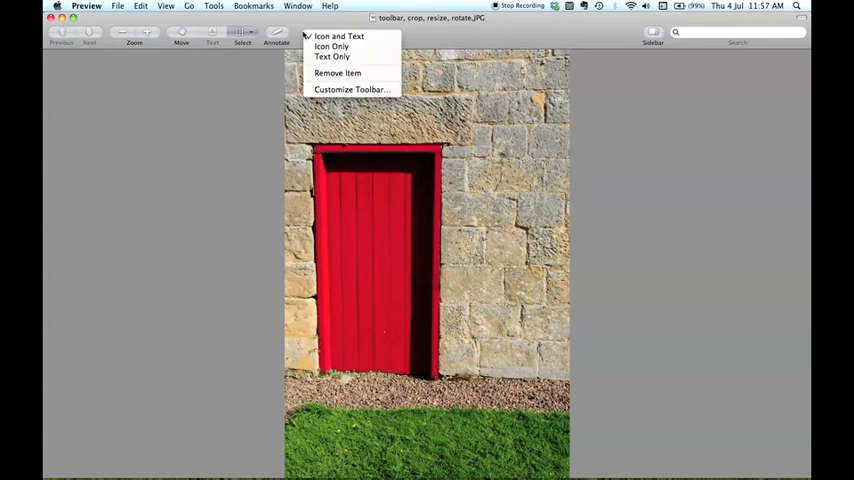
Open the Customize Toolbar sheet to add Crop, Inspector, Rotate and Scale tools.
left_click(331, 46)
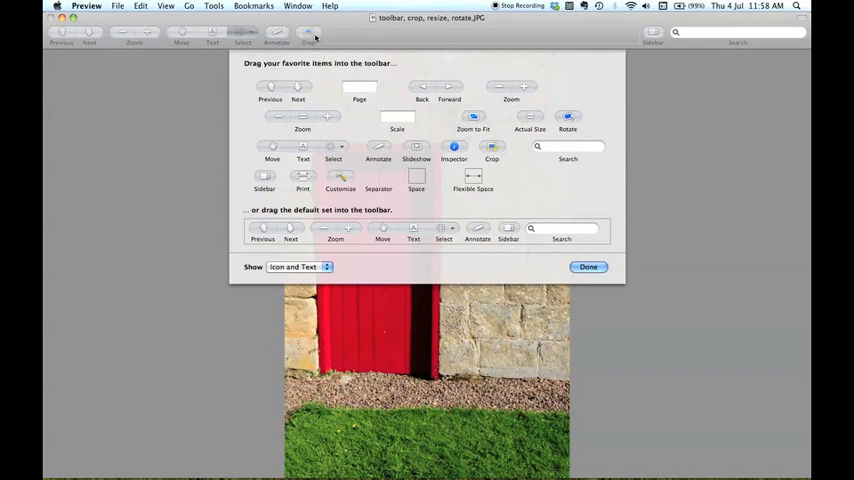
mouse_move(483, 152)
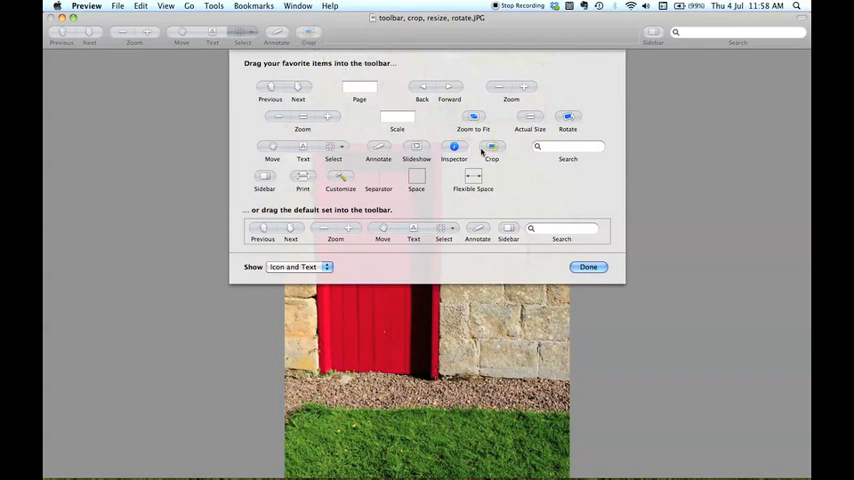
mouse_move(377, 131)
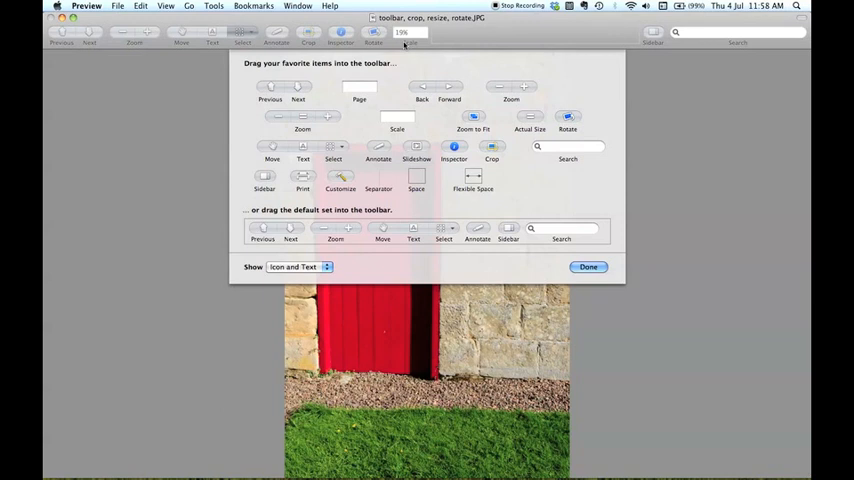
mouse_move(310, 150)
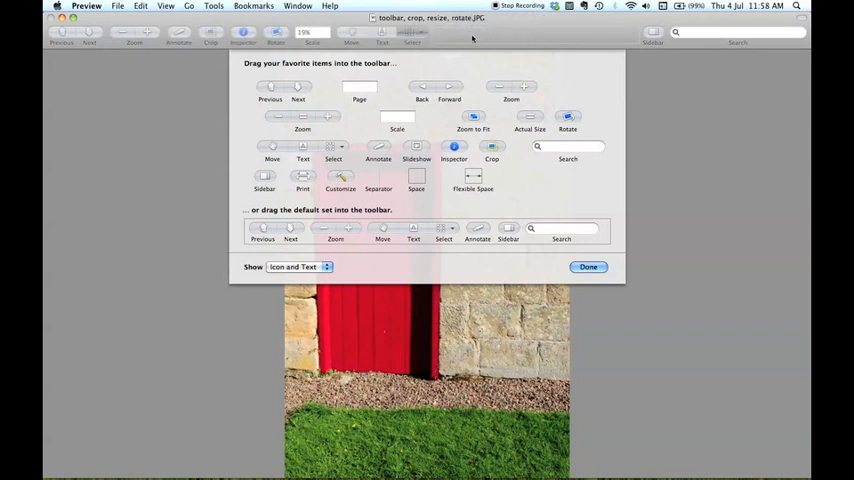
Finish toolbar customisation and select the area around the red door and stonework.
left_click(588, 267)
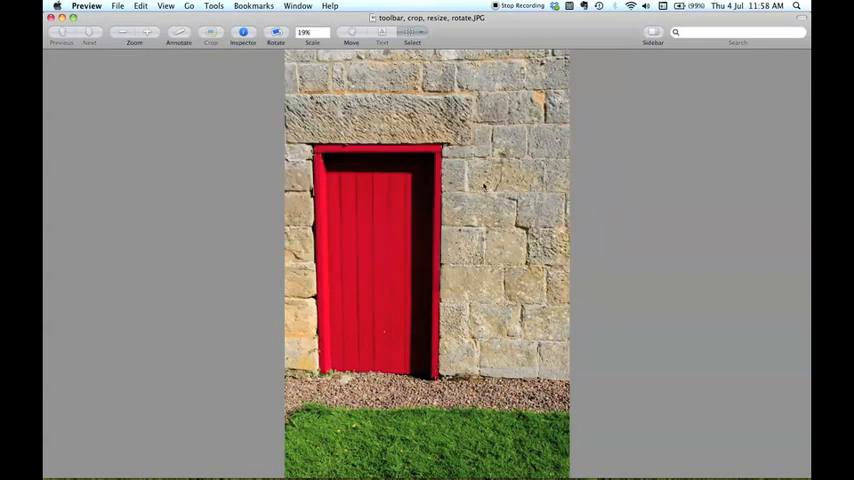
mouse_move(243, 33)
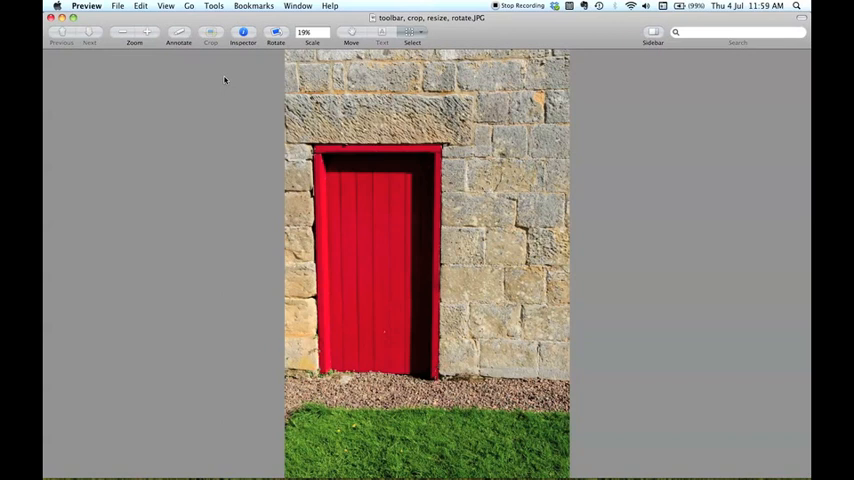
mouse_move(211, 35)
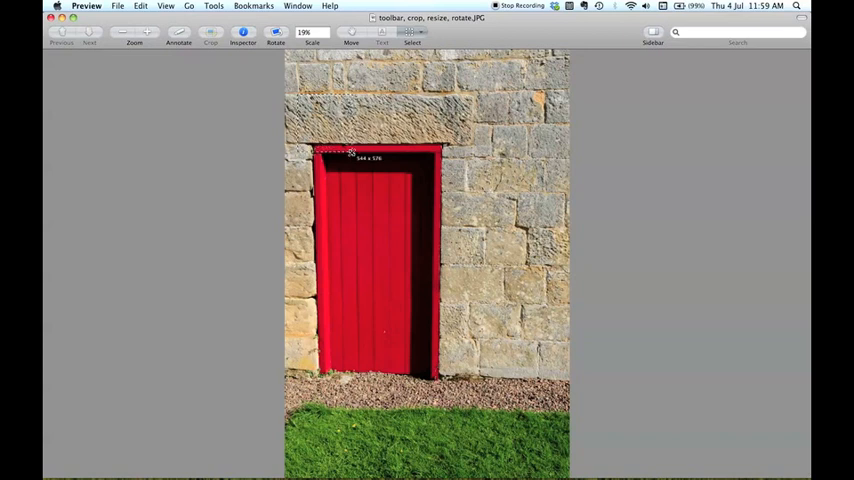
left_click_drag(351, 152, 560, 390)
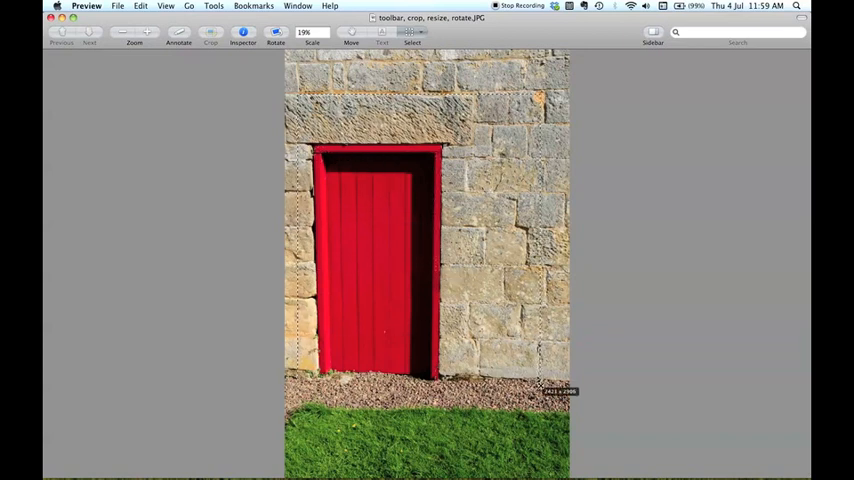
mouse_move(243, 33)
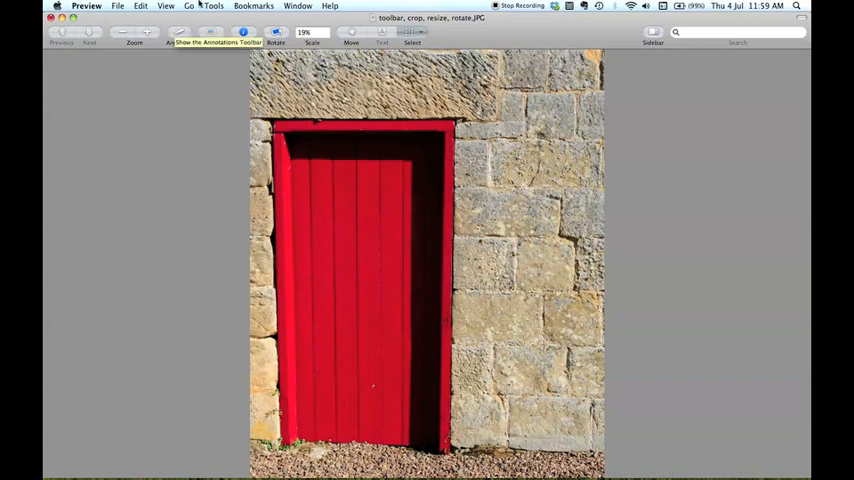
Resize the cropped door photo to 500 × 606 pixels with proportional scaling.
left_click(213, 6)
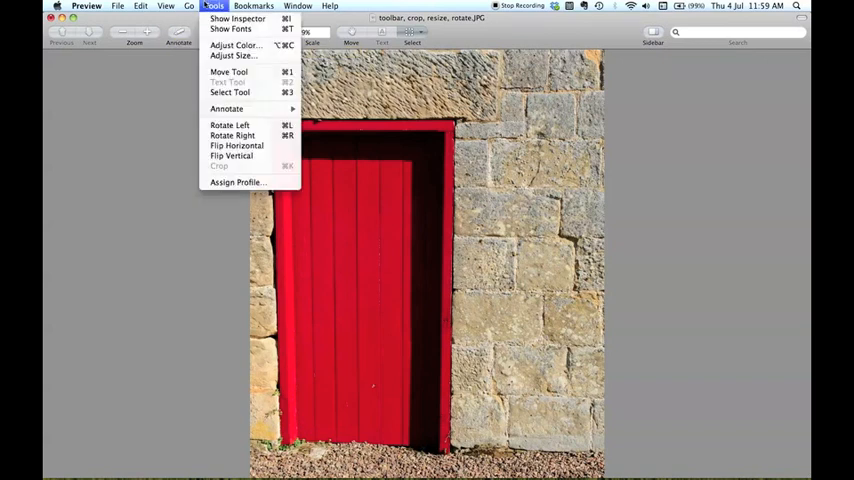
left_click(236, 145)
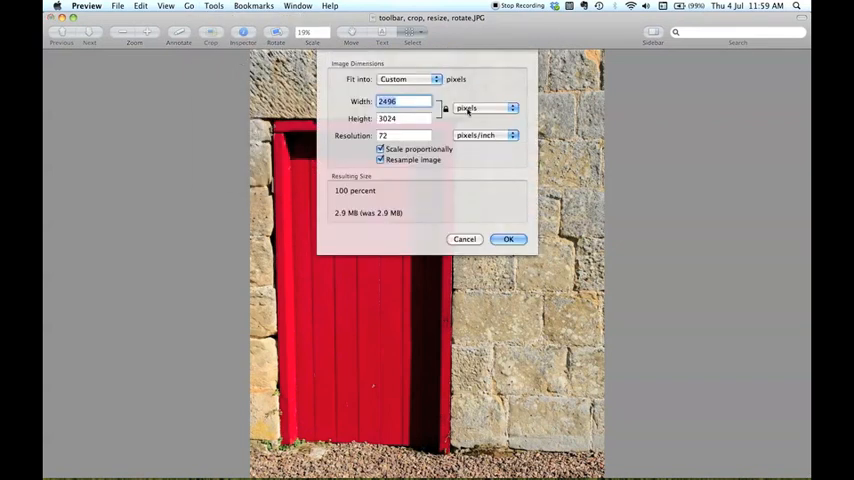
left_click(485, 107)
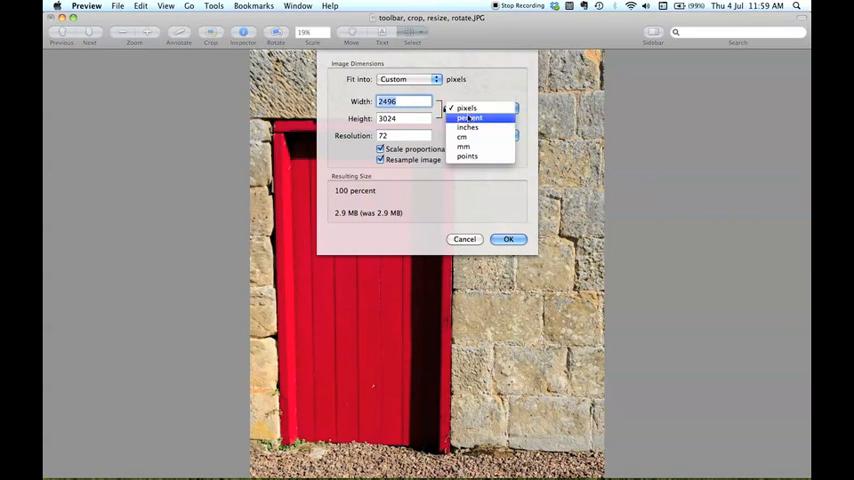
mouse_move(463, 137)
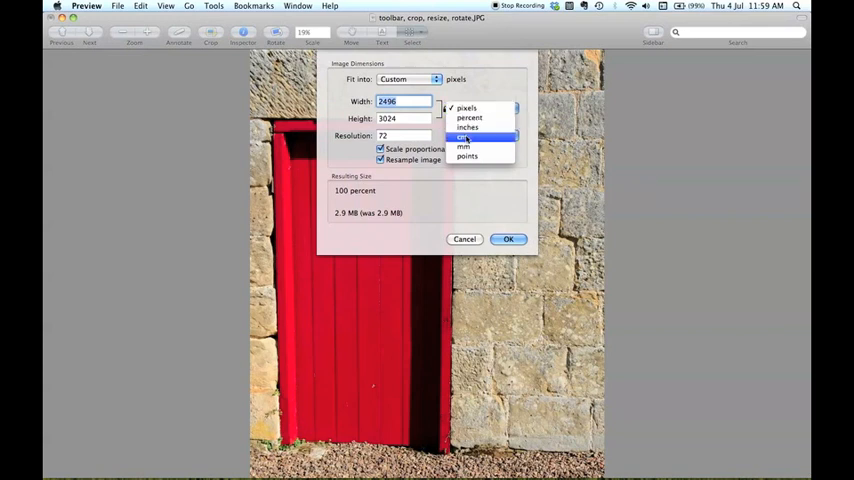
mouse_move(467, 108)
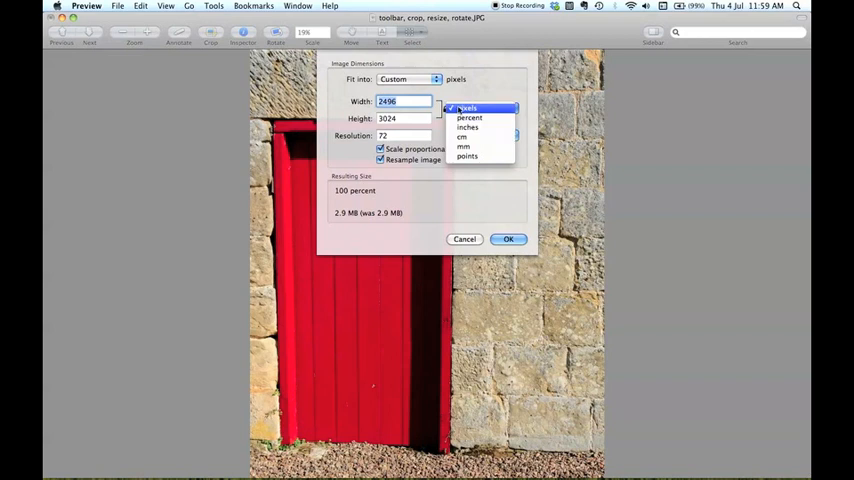
left_click(468, 108)
type("5")
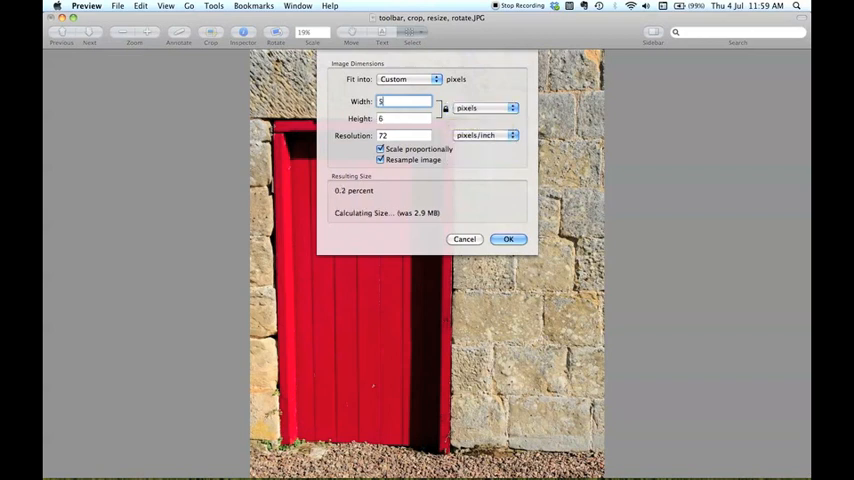
type("00")
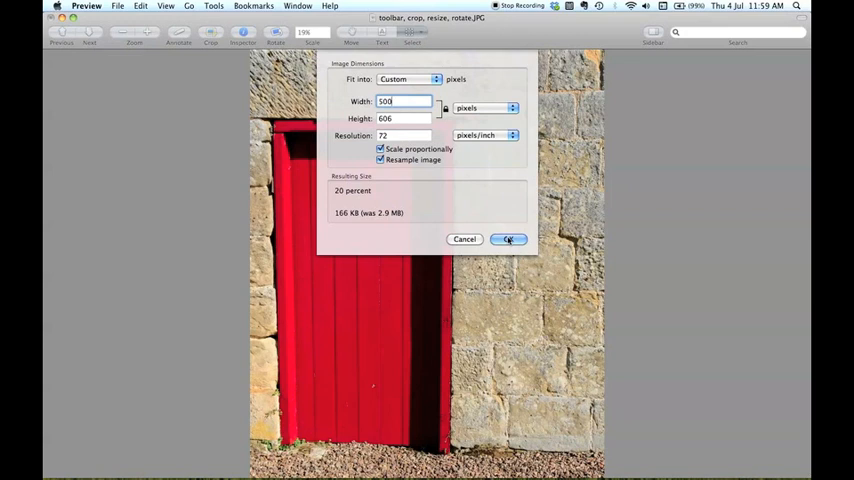
left_click(508, 239)
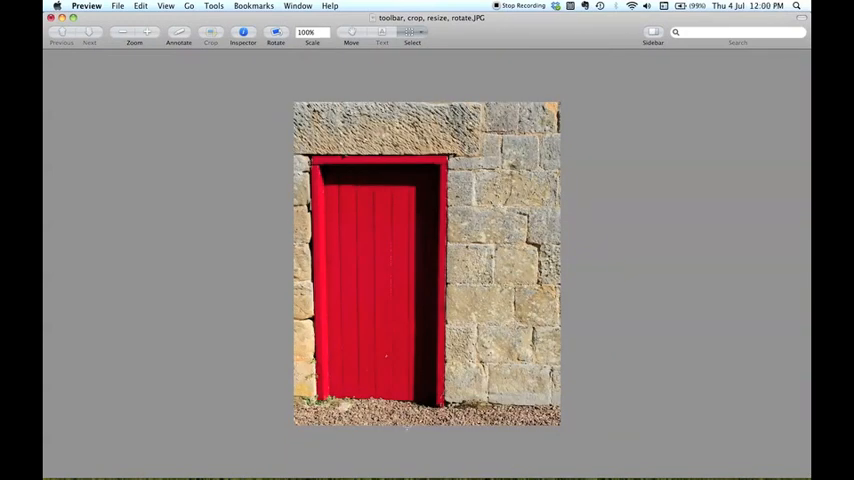
mouse_move(276, 32)
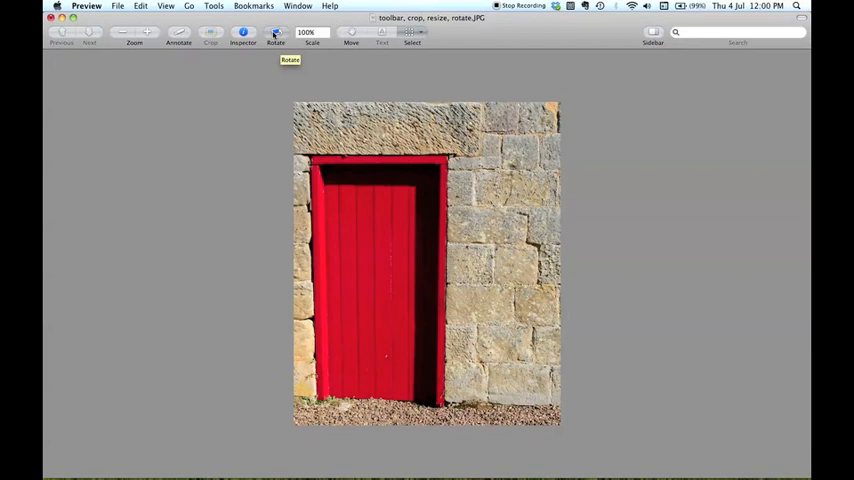
Rotate the door photo through four quarter turns, then close it without saving.
left_click(275, 33)
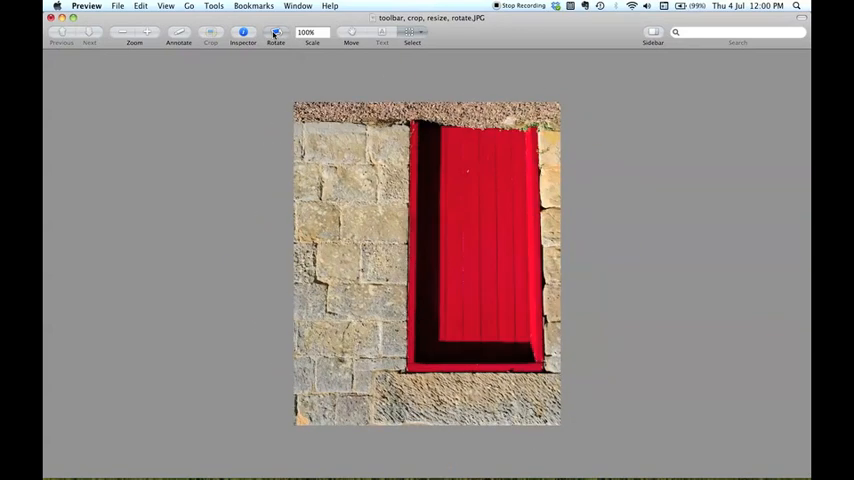
left_click(276, 32)
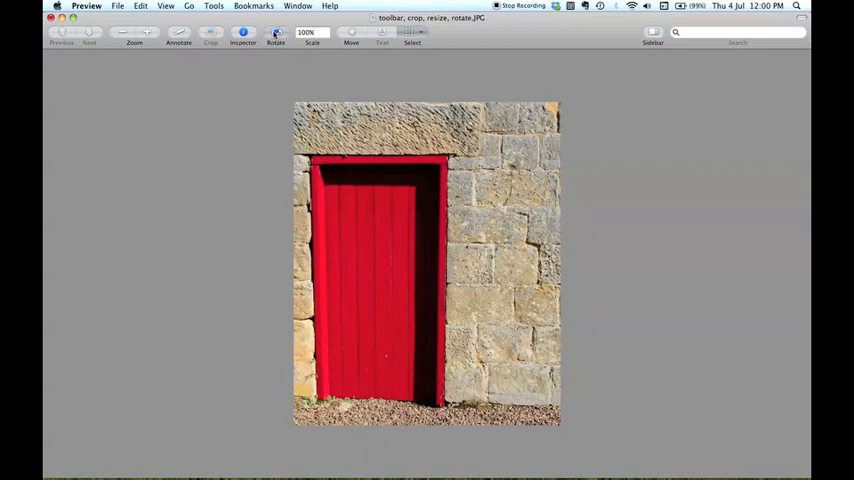
left_click(276, 32)
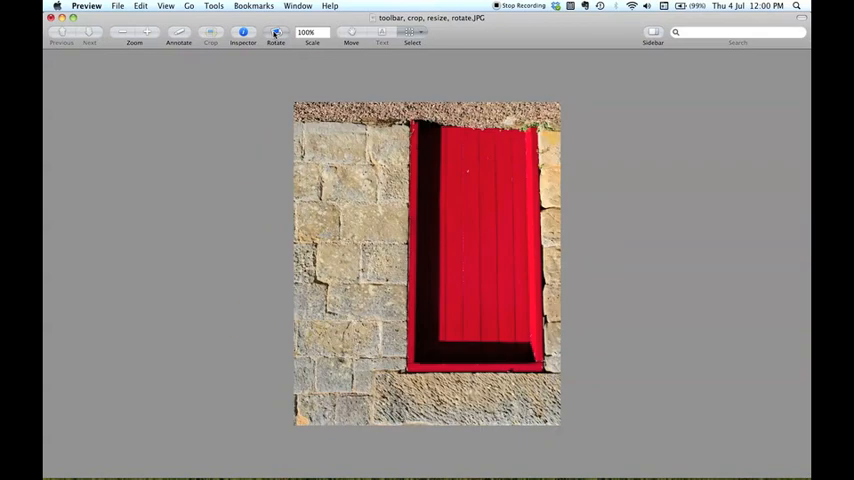
left_click(275, 32)
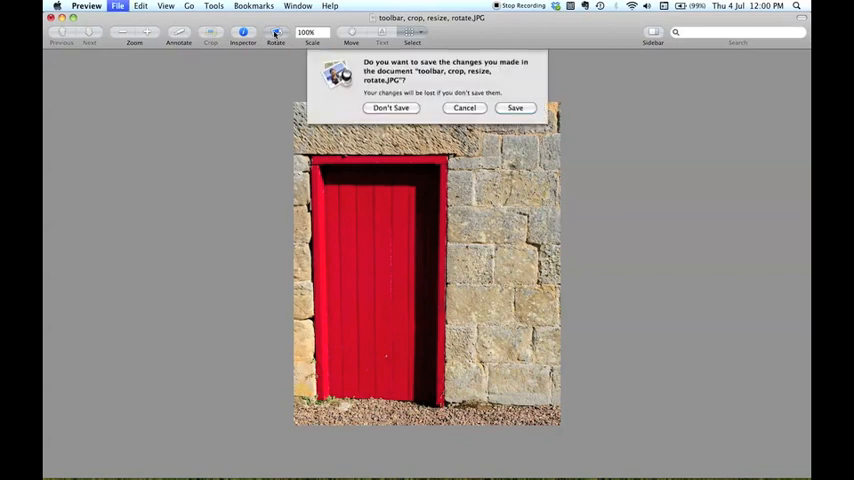
left_click(391, 107)
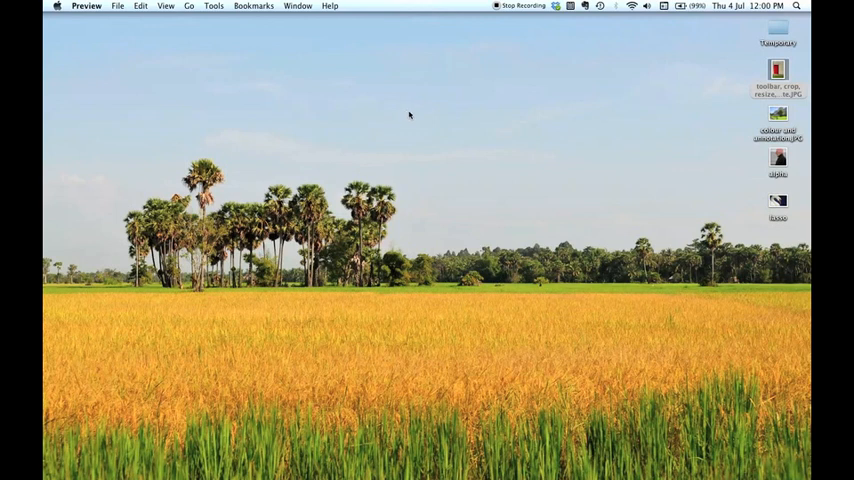
mouse_move(787, 120)
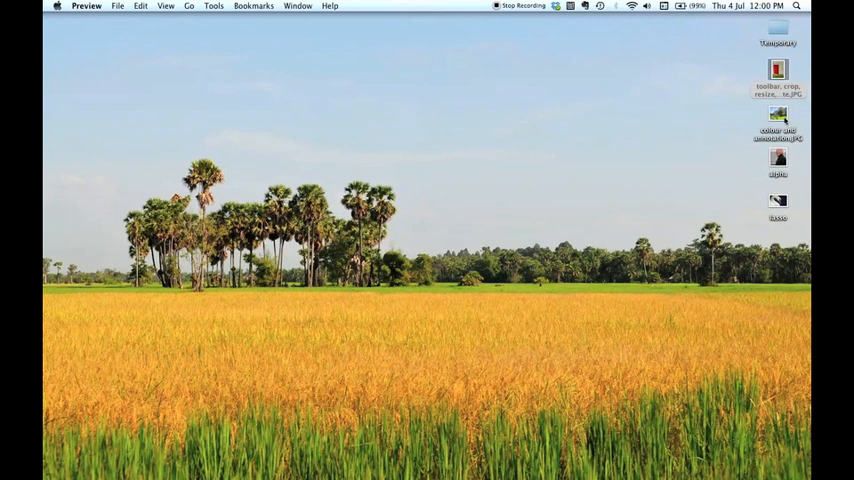
Open 'colour and annotation.JPG' and adjust its saturation and sharpness in Adjust Color.
double_click(778, 118)
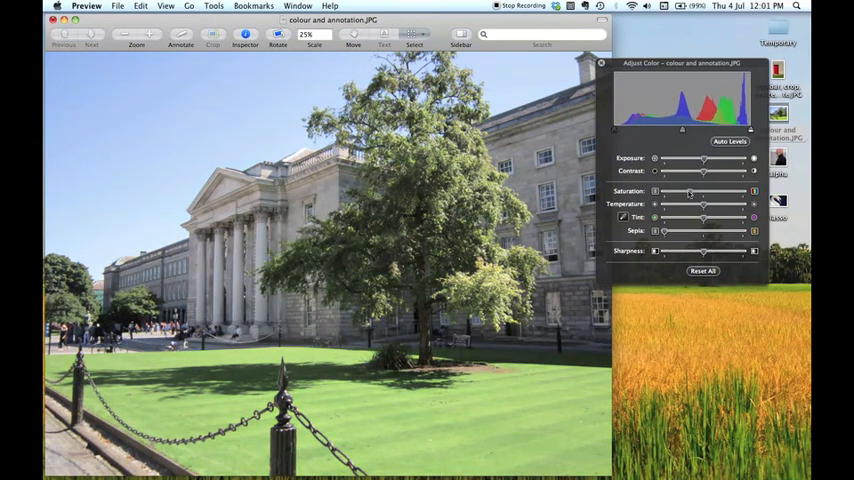
left_click_drag(705, 191, 688, 191)
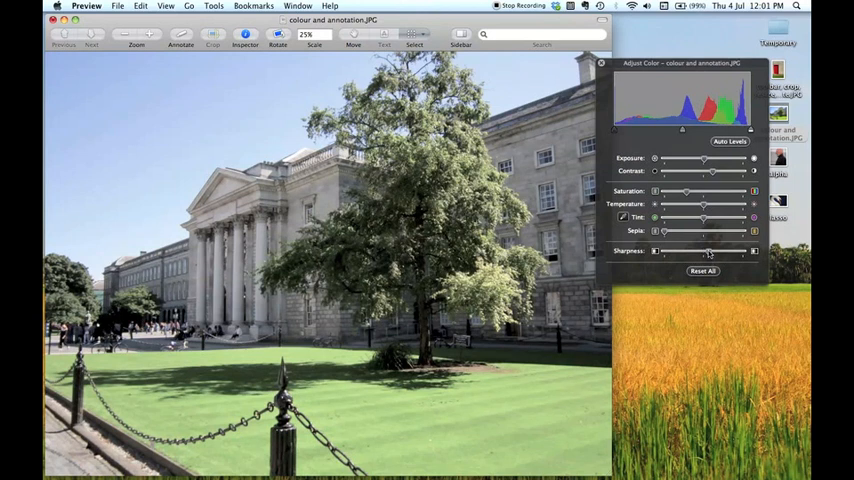
left_click_drag(705, 251, 710, 251)
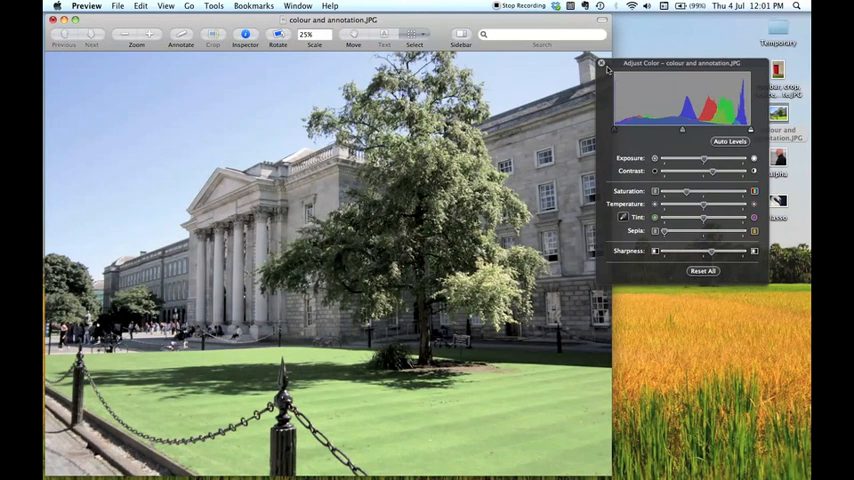
left_click(604, 64)
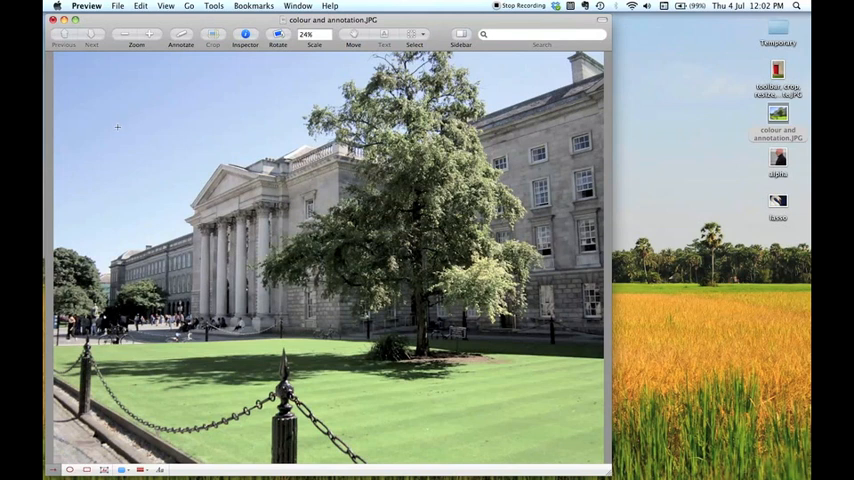
mouse_move(115, 127)
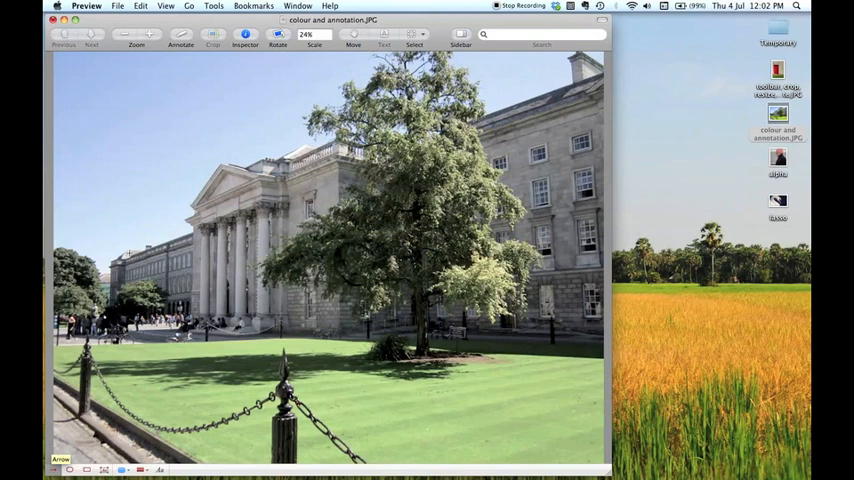
Draw an arrow on the building photo and make it red, thin and dashed.
left_click_drag(138, 133, 202, 177)
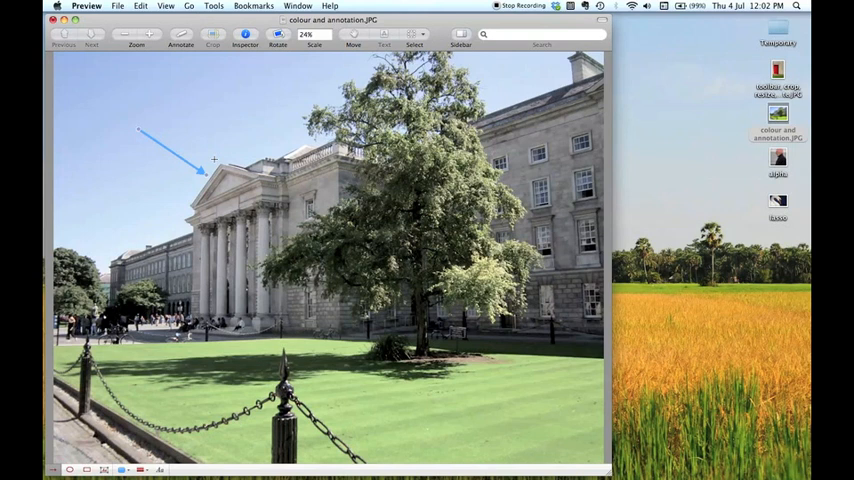
mouse_move(123, 470)
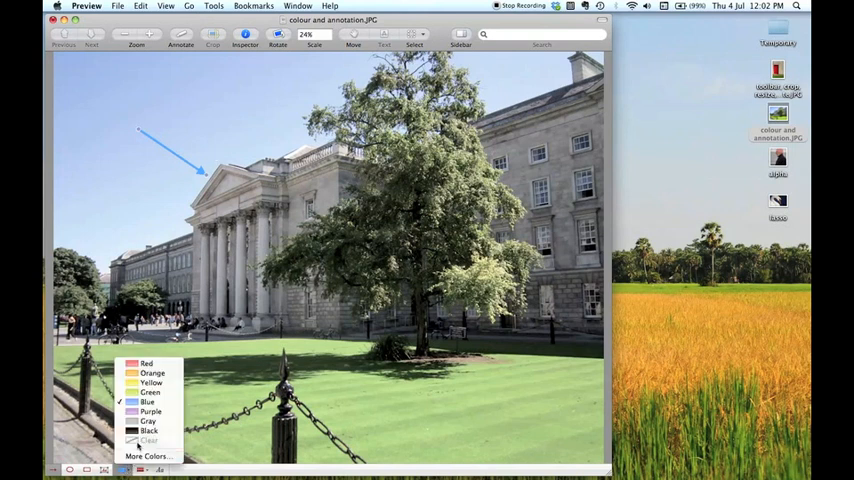
left_click(150, 410)
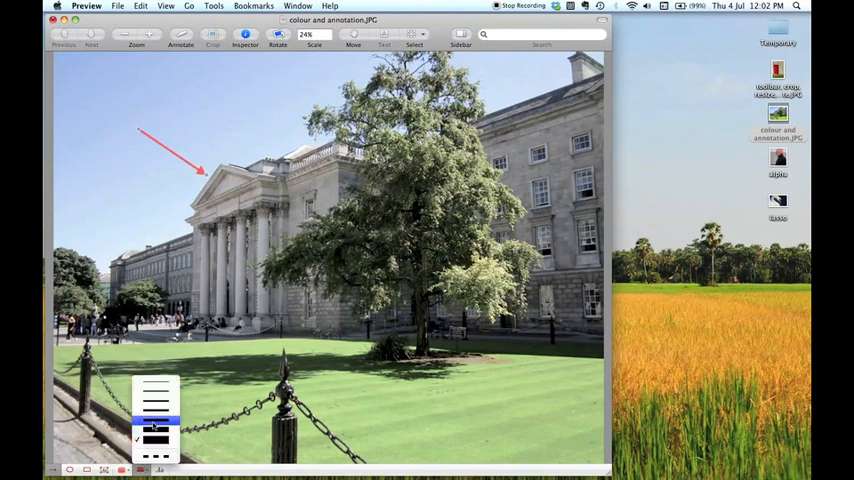
left_click(155, 432)
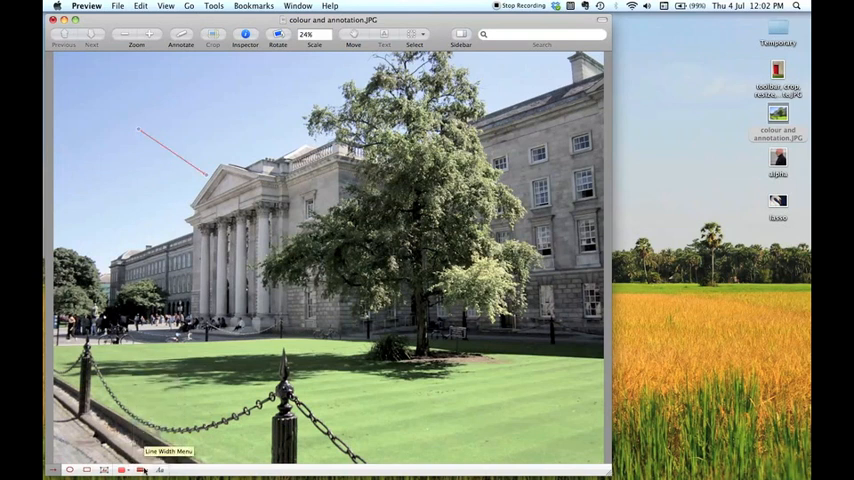
left_click(142, 470)
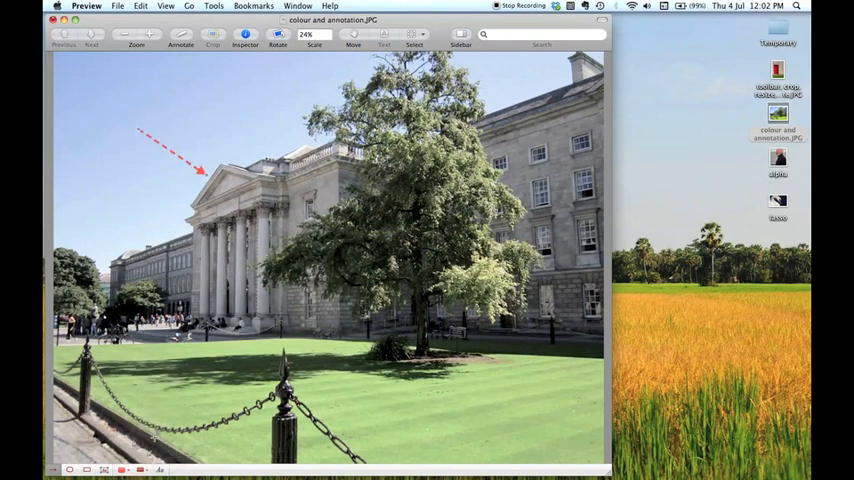
mouse_move(141, 470)
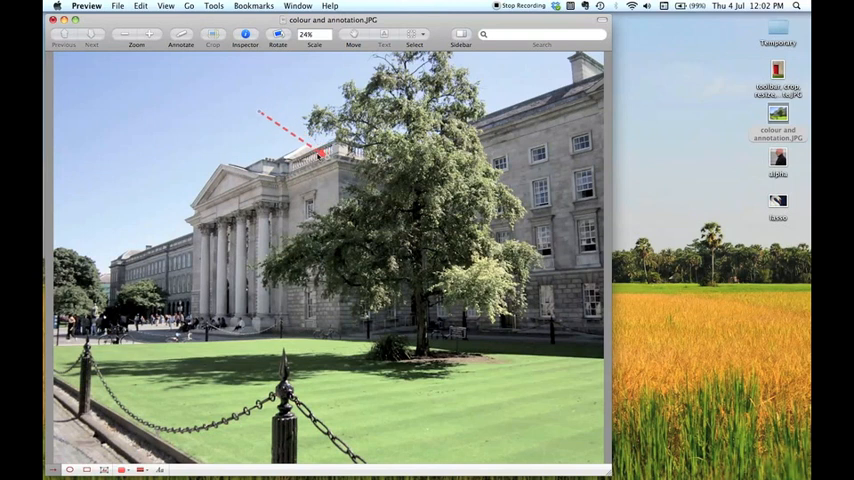
Reposition the arrow's ends so it sits in the sky.
left_click_drag(320, 155, 190, 170)
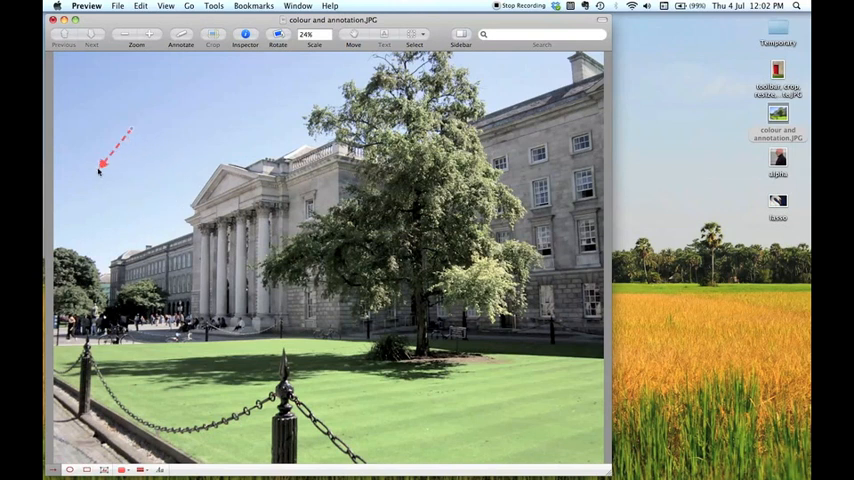
left_click_drag(103, 163, 198, 138)
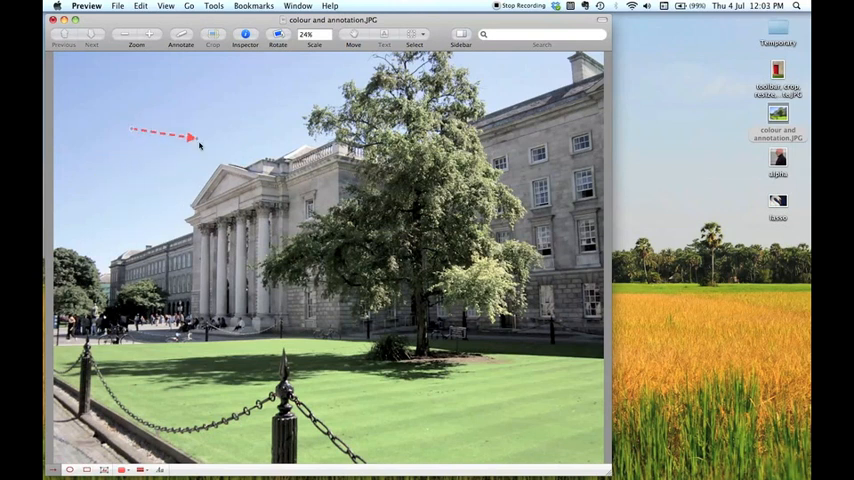
left_click_drag(195, 137, 170, 177)
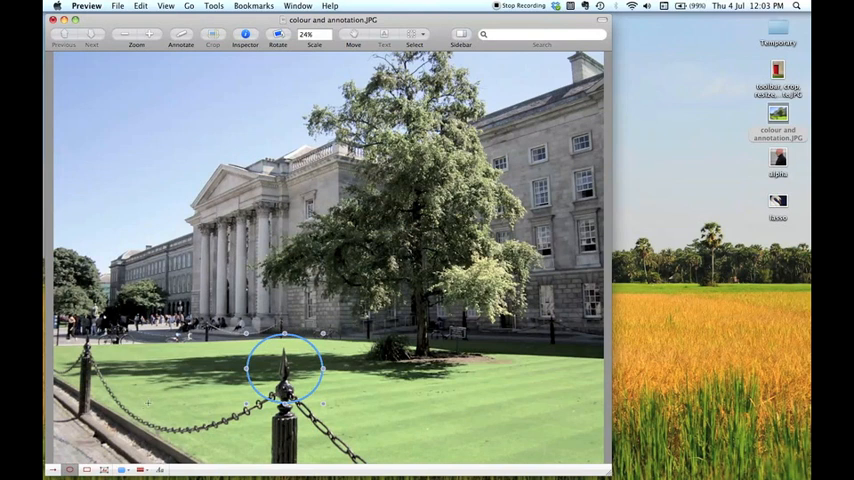
Make the fence-post circle outline yellow and drag out a text box on the lawn.
left_click(122, 470)
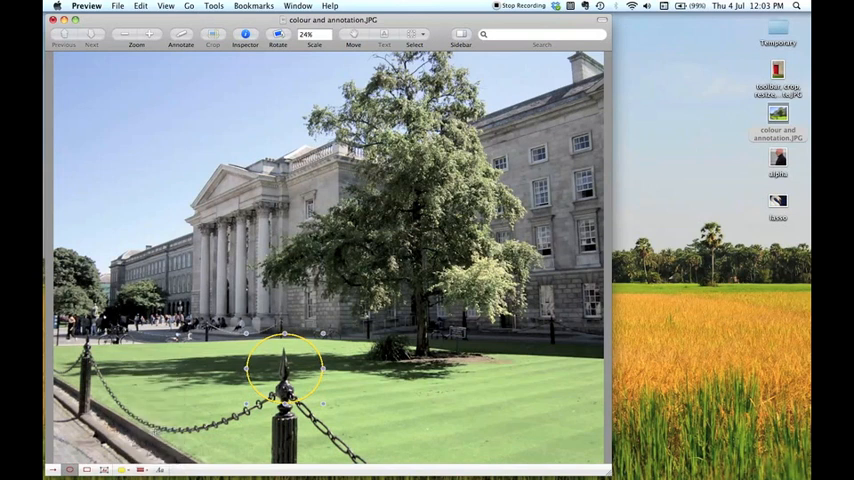
left_click(142, 470)
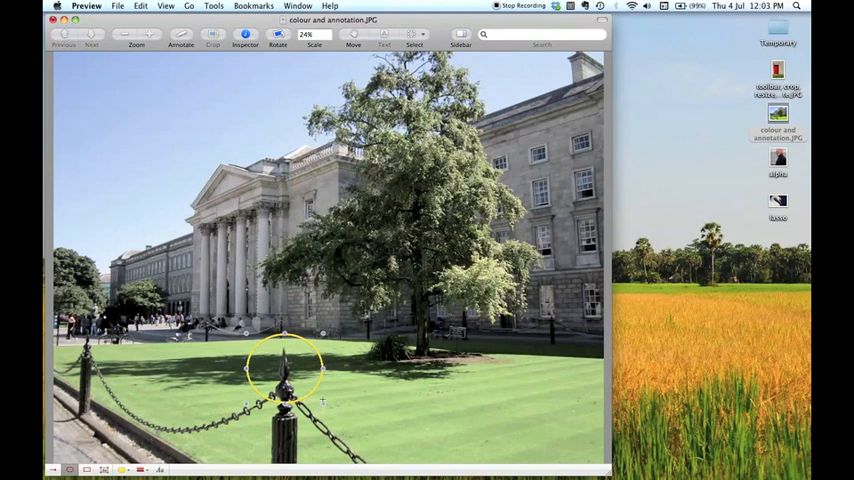
left_click_drag(285, 370, 390, 365)
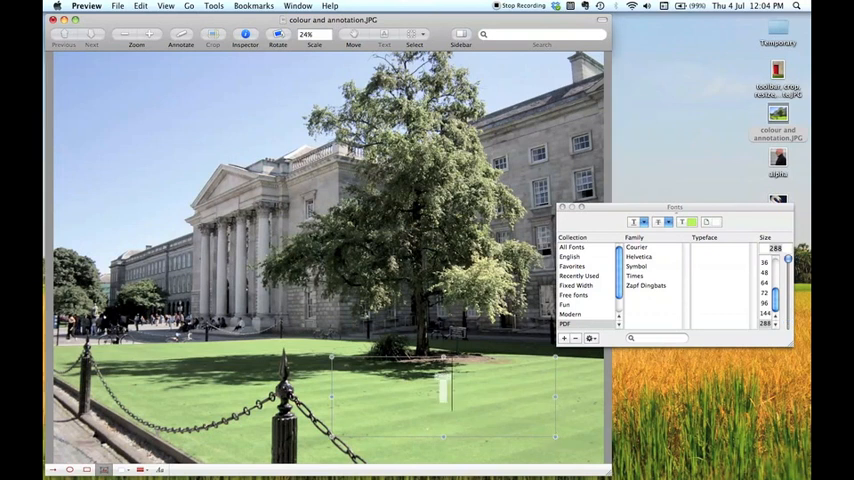
Type 'Trinity College Dublin' into the large text box on the lawn.
type("Trinity College")
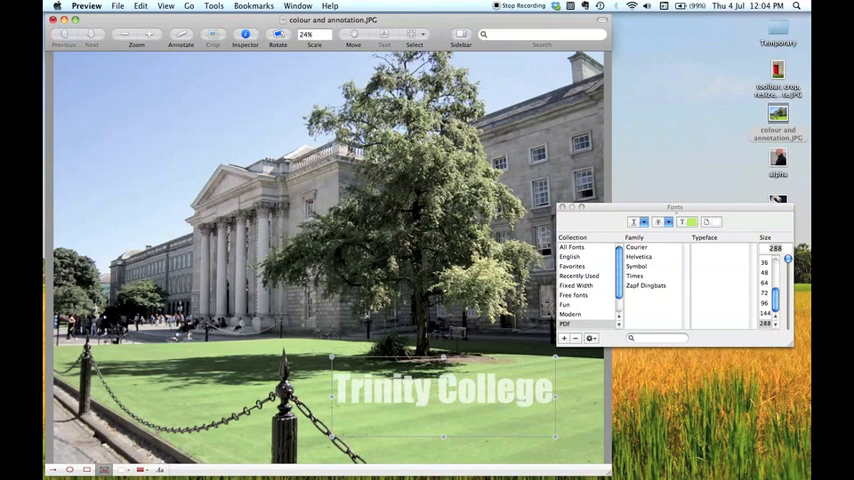
type("Dublin")
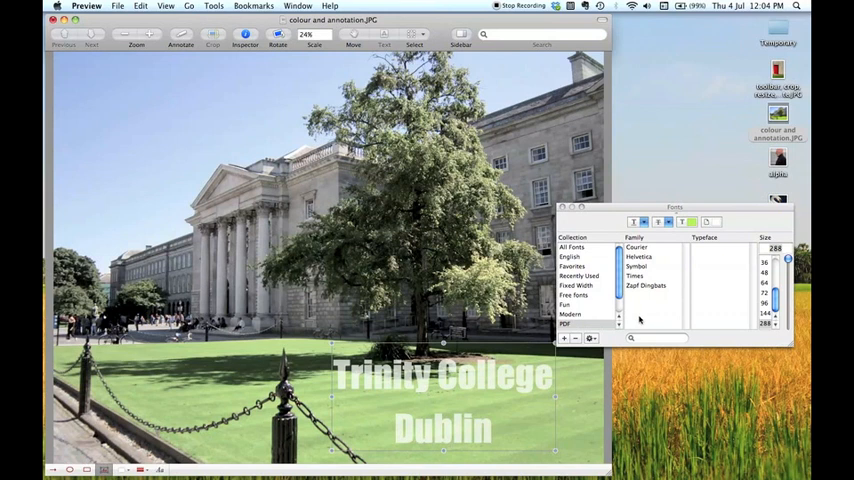
mouse_move(693, 222)
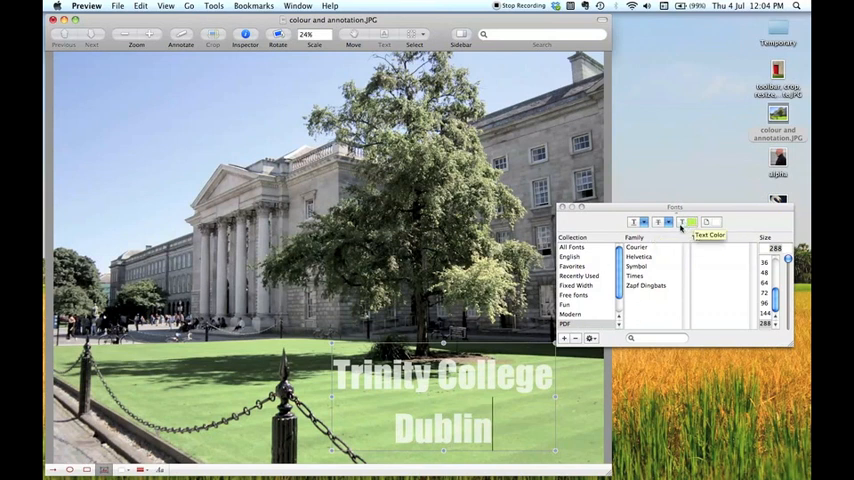
Try purple, then magenta, as the caption's text colour.
left_click(637, 247)
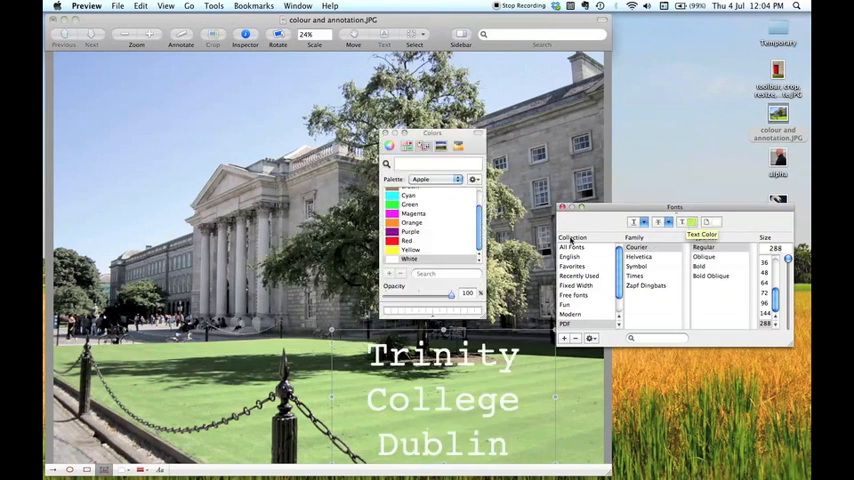
left_click(411, 231)
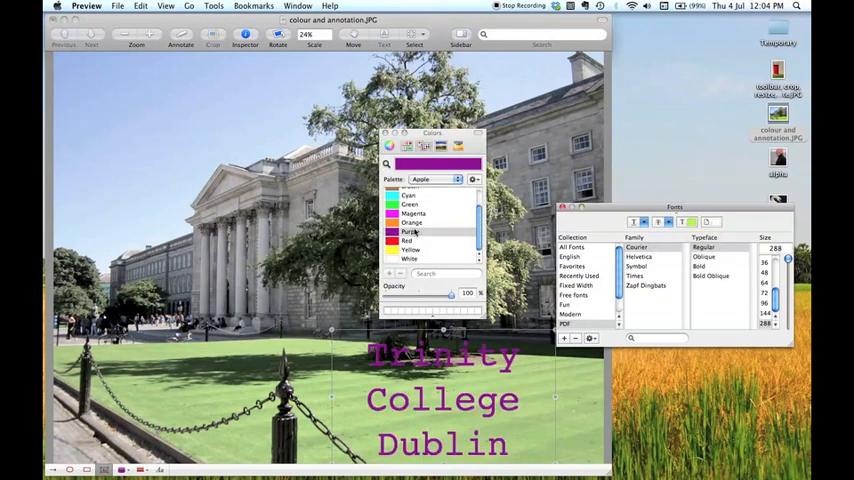
left_click(413, 213)
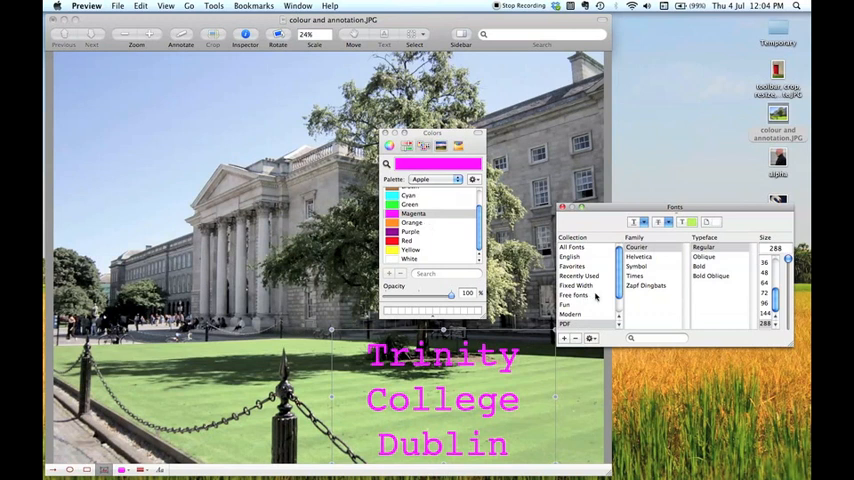
Try Helvetica and Modern Futura on the caption, then browse recently used fonts.
left_click(640, 257)
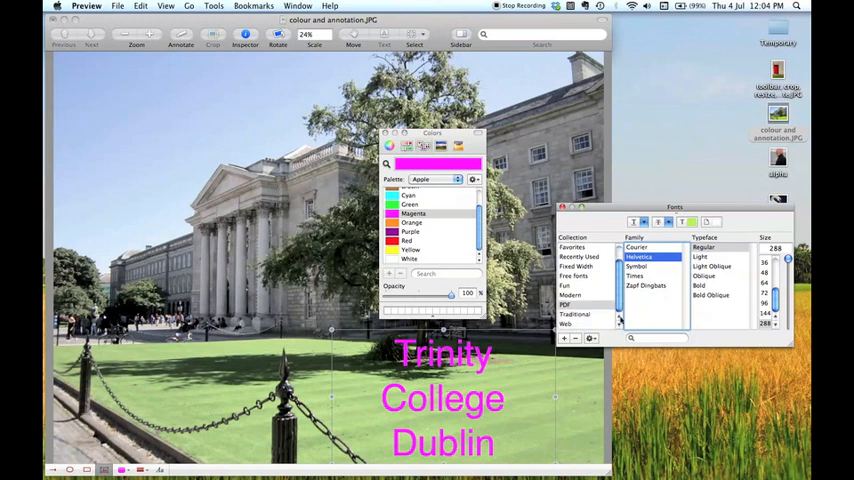
left_click(572, 294)
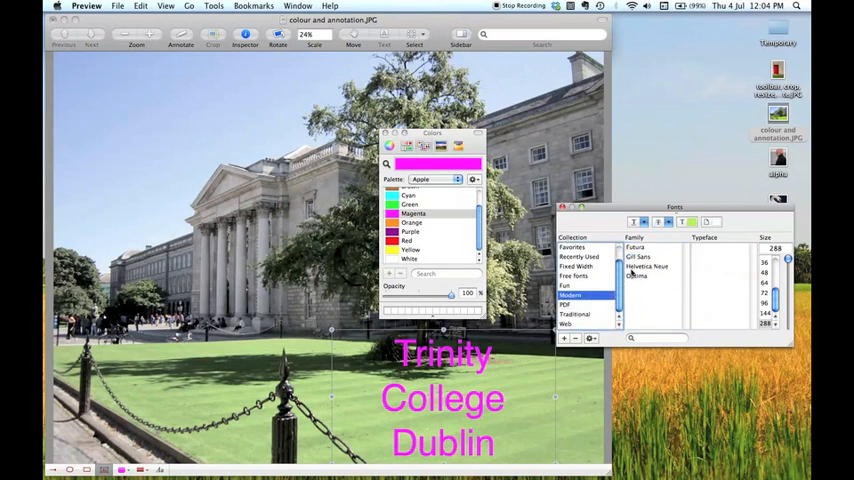
left_click(636, 247)
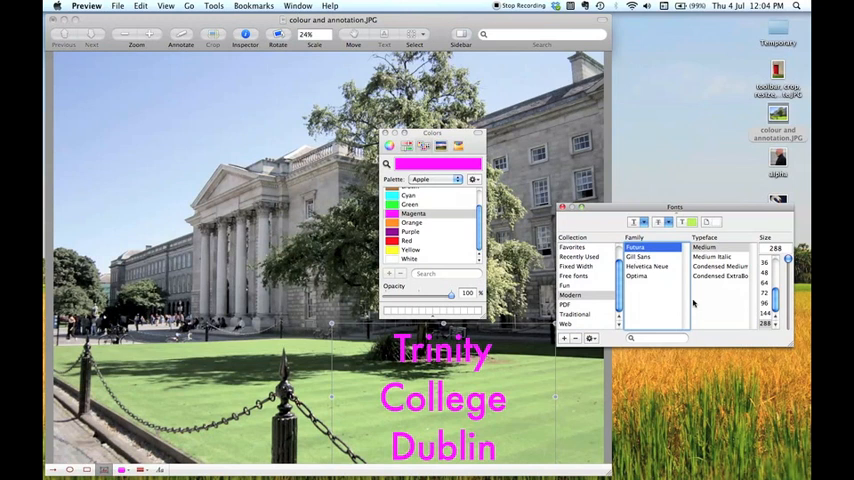
left_click(766, 302)
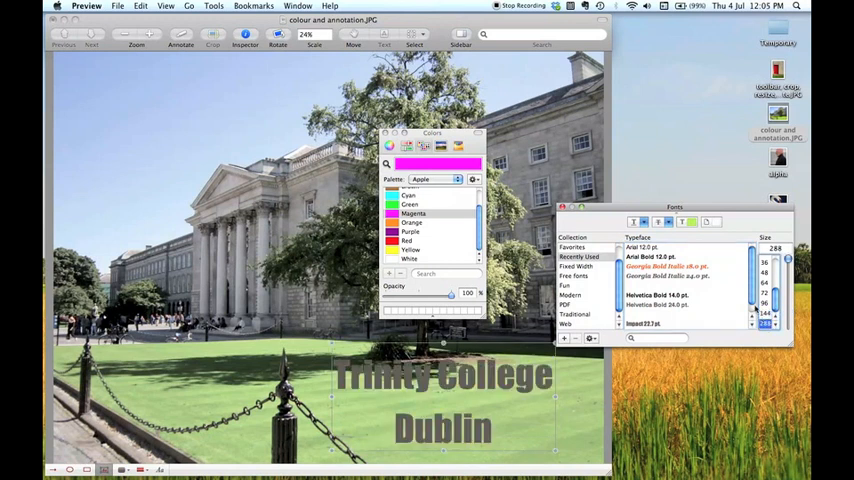
mouse_move(692, 222)
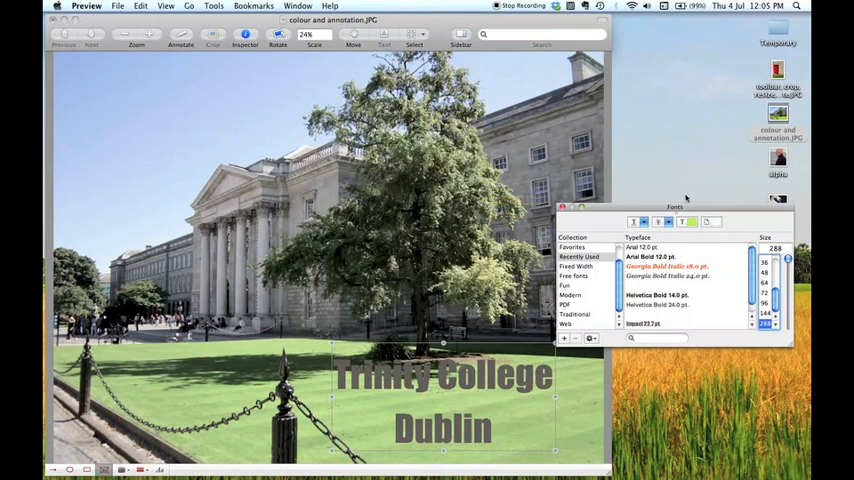
Make the Trinity College Dublin caption white at about 71% opacity.
left_click(692, 222)
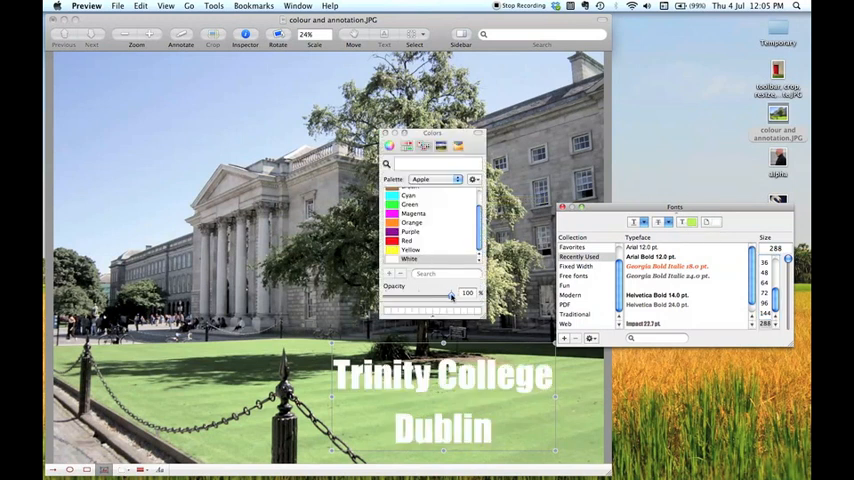
left_click_drag(452, 294, 440, 294)
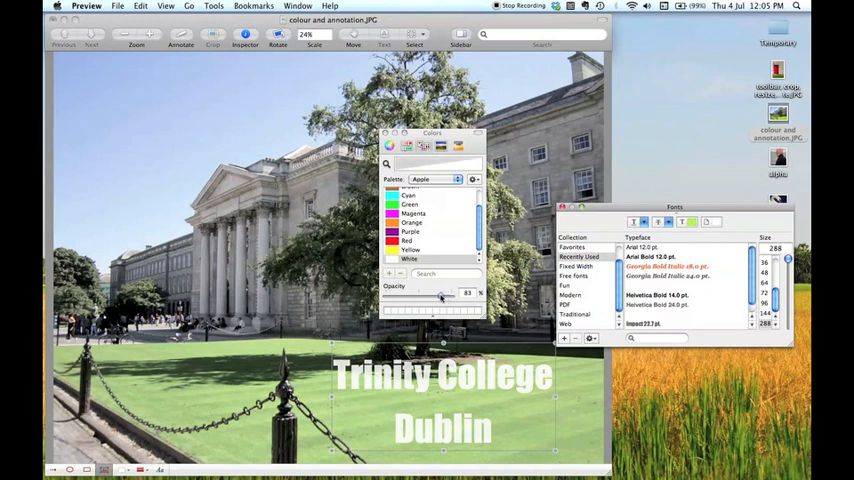
left_click_drag(442, 294, 427, 294)
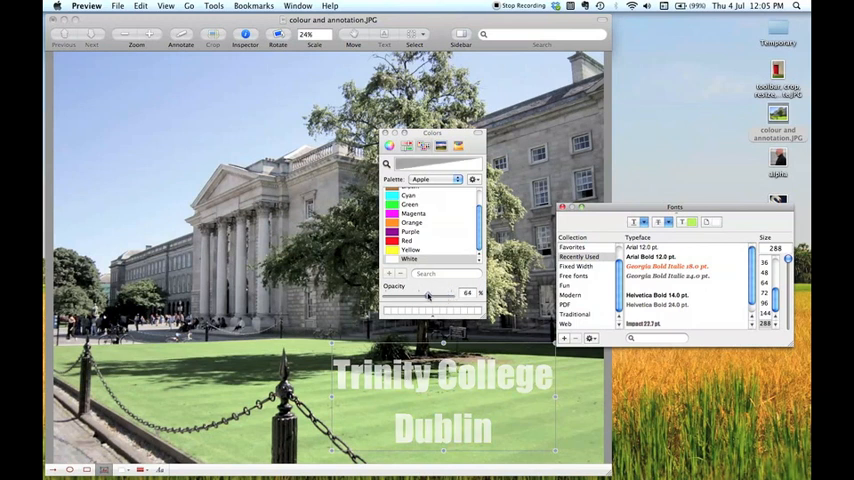
left_click_drag(427, 294, 417, 294)
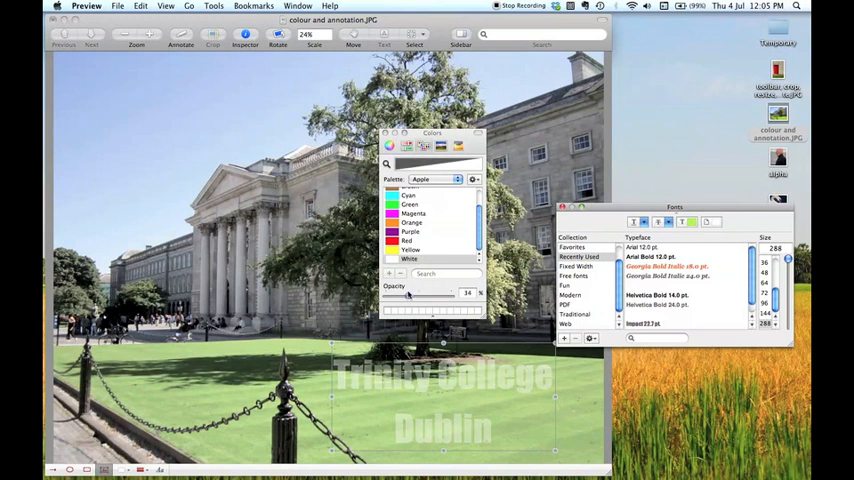
left_click_drag(410, 295, 402, 295)
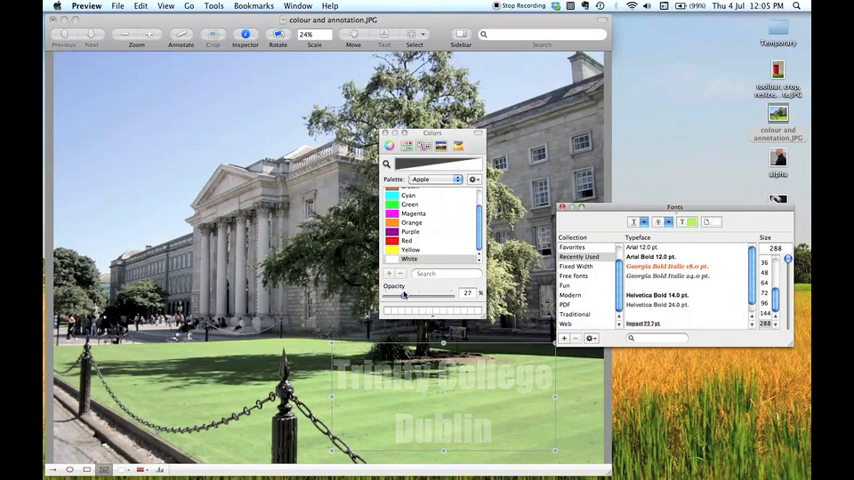
left_click_drag(404, 293, 432, 293)
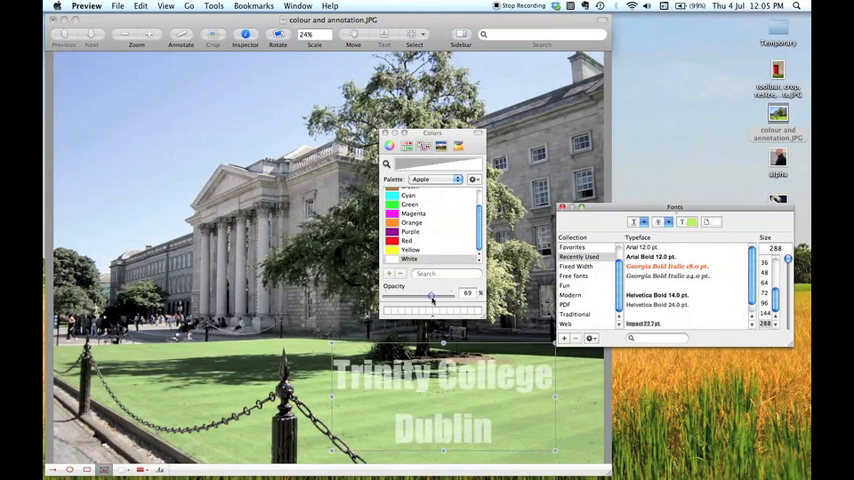
left_click_drag(430, 301, 434, 301)
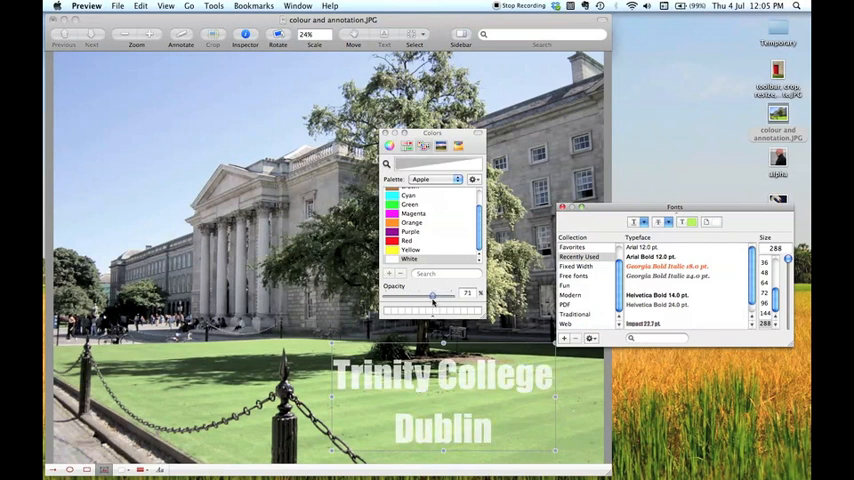
left_click_drag(432, 300, 427, 300)
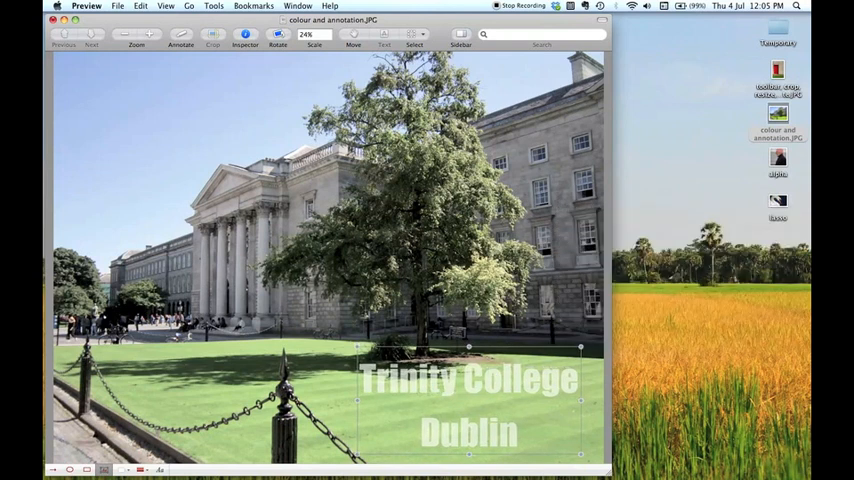
mouse_move(91, 37)
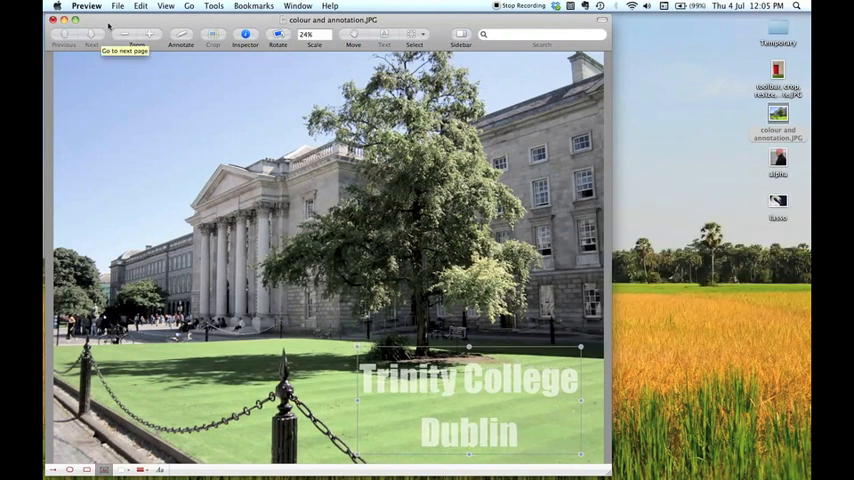
left_click(118, 6)
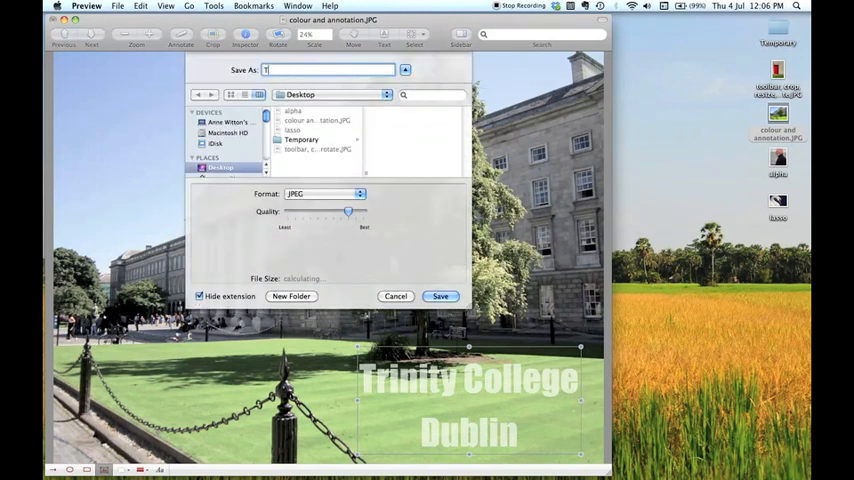
Save the annotated photo to the Desktop as a JPEG named 'Trinity College'.
type("Trinity Col")
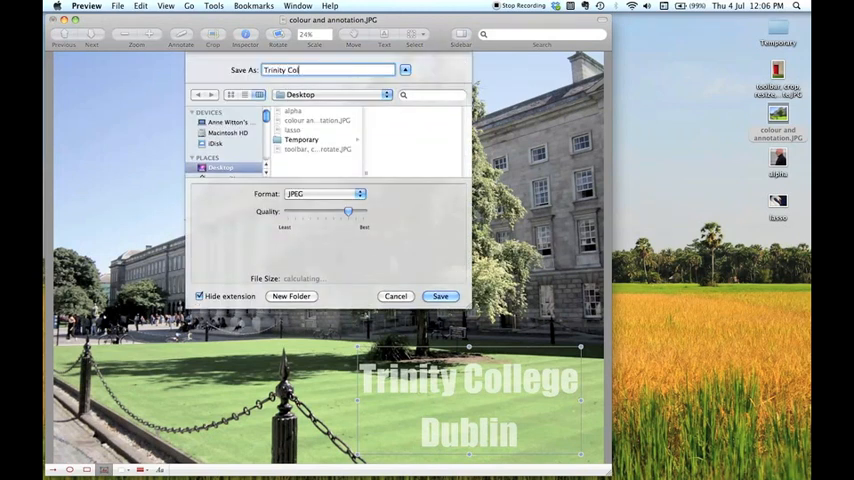
type("lege")
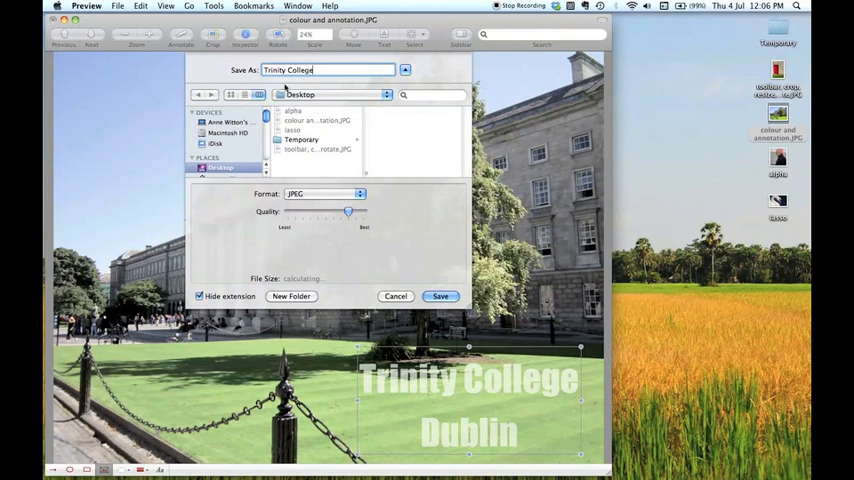
left_click(440, 296)
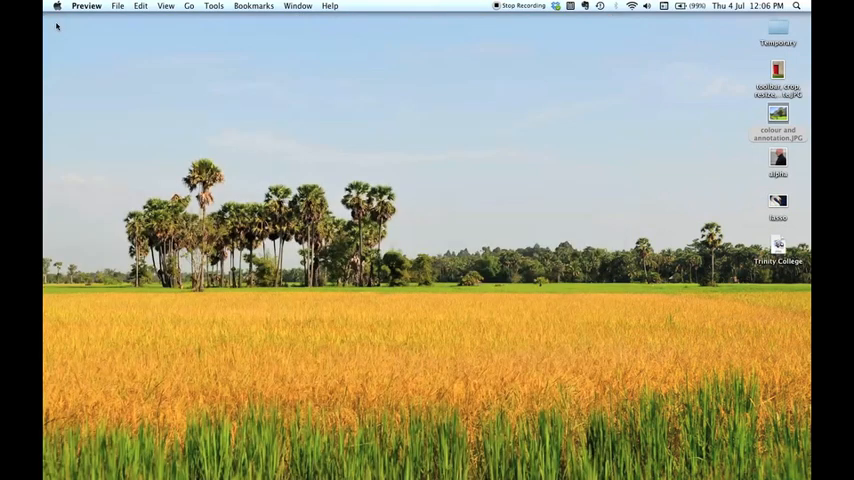
Open 'colour and annotation.JPG' and the 'Trinity College' copy from the Desktop.
left_click(778, 115)
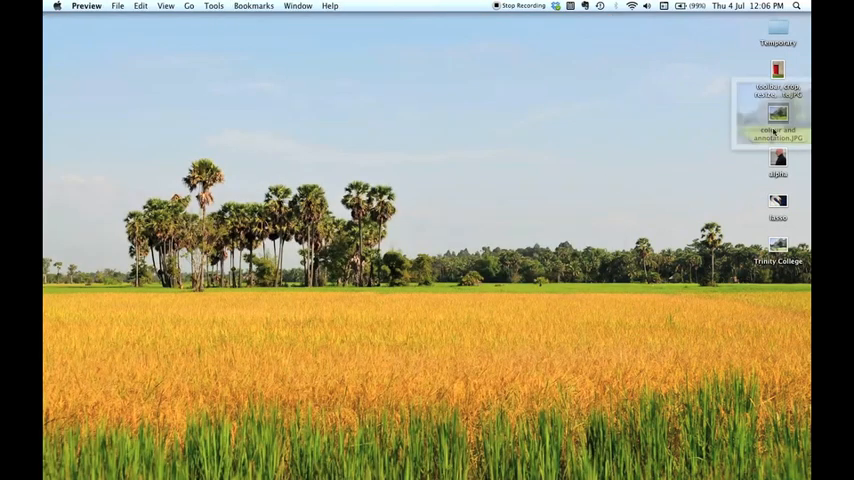
double_click(778, 113)
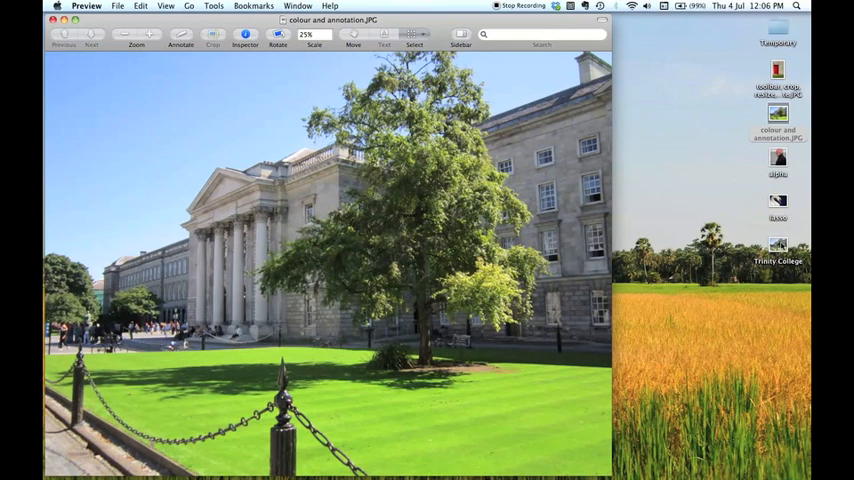
double_click(777, 250)
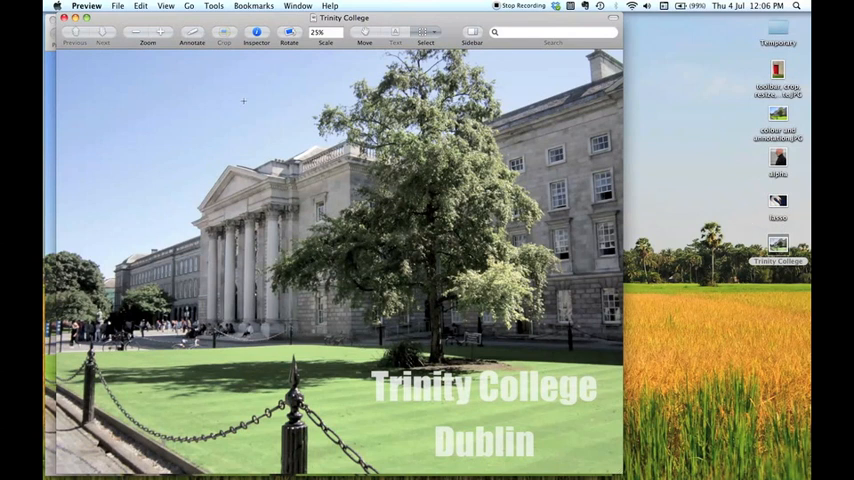
mouse_move(400, 287)
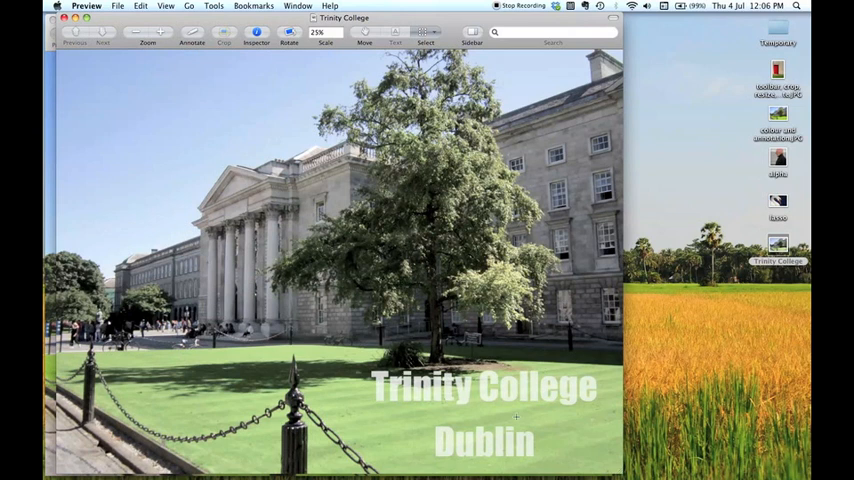
mouse_move(74, 33)
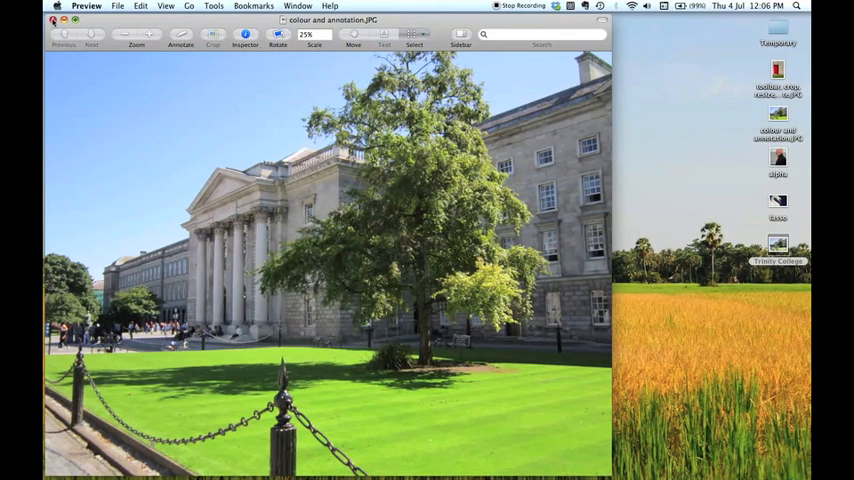
left_click(56, 20)
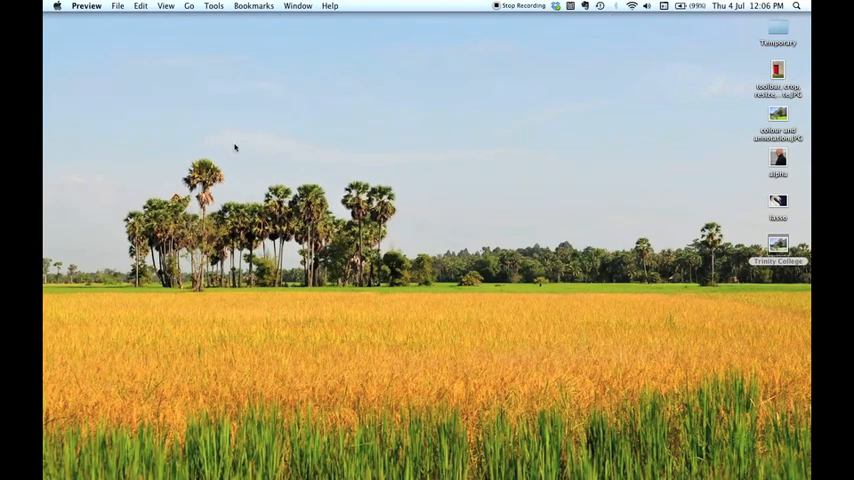
mouse_move(530, 197)
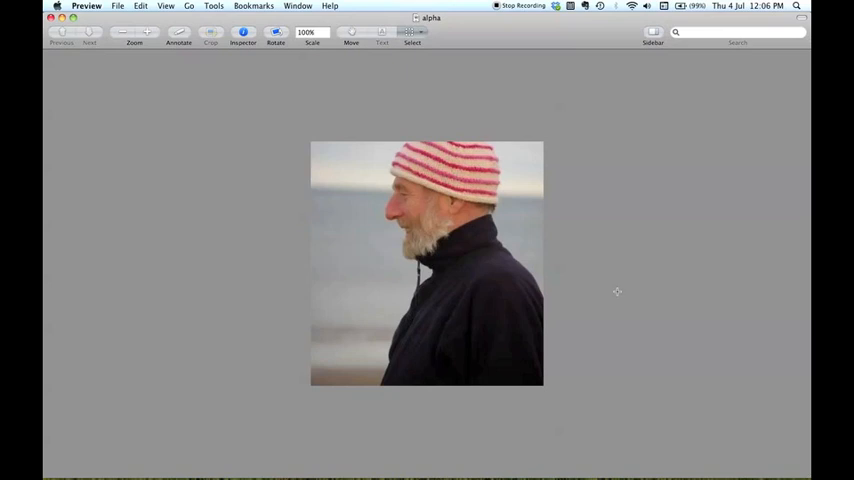
mouse_move(485, 321)
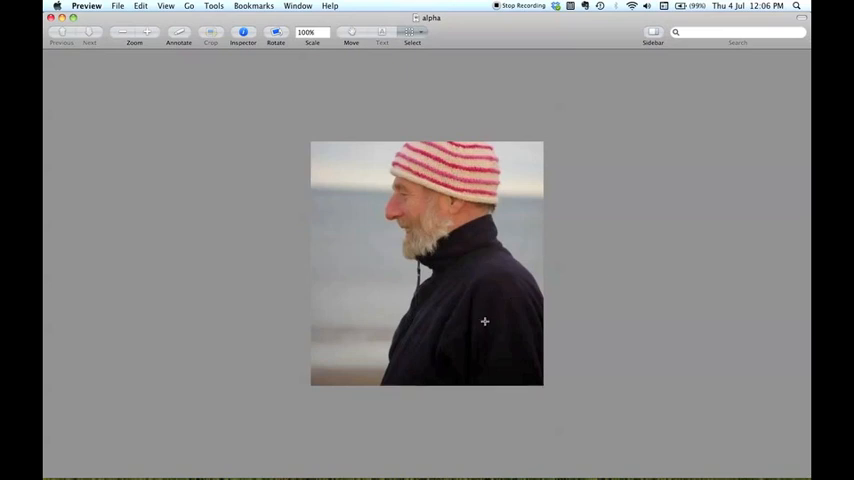
mouse_move(380, 322)
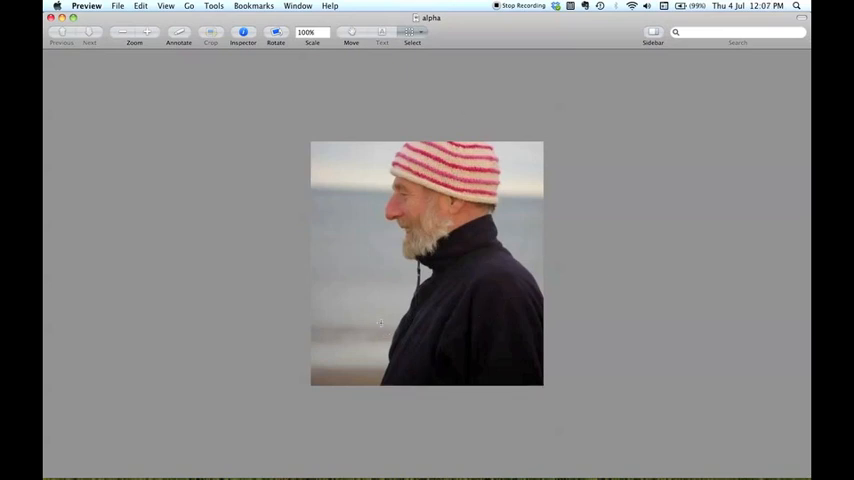
mouse_move(334, 159)
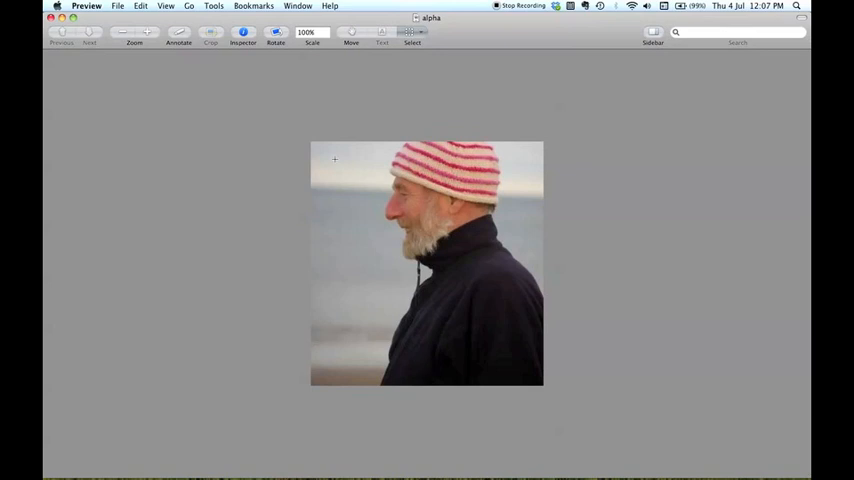
mouse_move(427, 40)
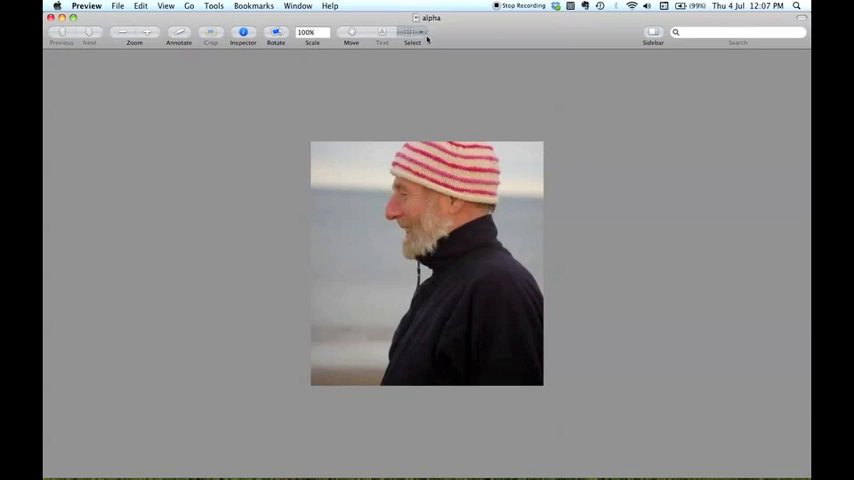
Select the blurred sky-and-sea background behind the man using Instant Alpha.
left_click(411, 35)
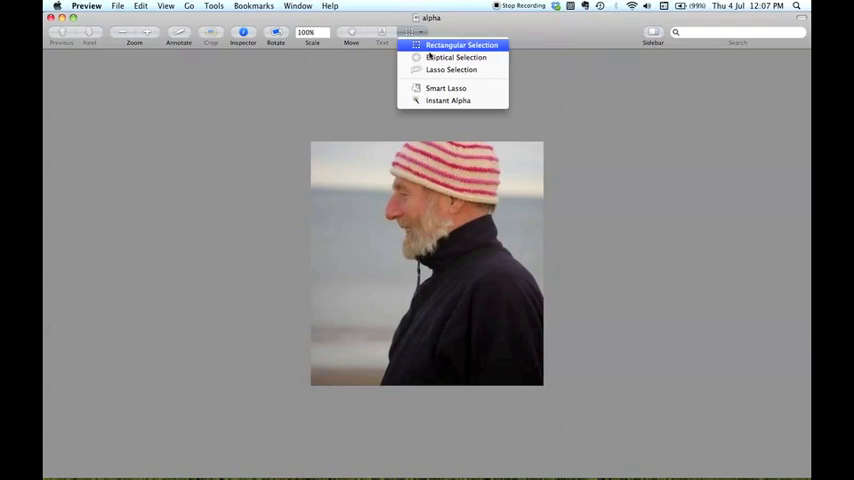
mouse_move(448, 100)
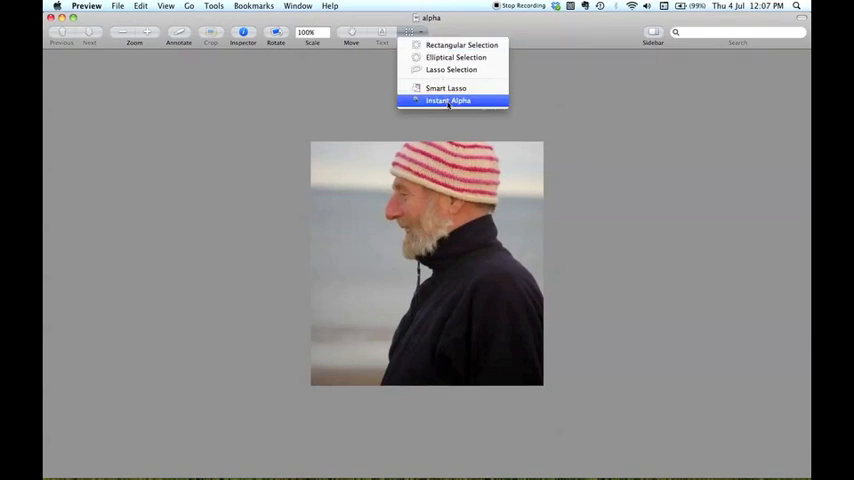
left_click(448, 100)
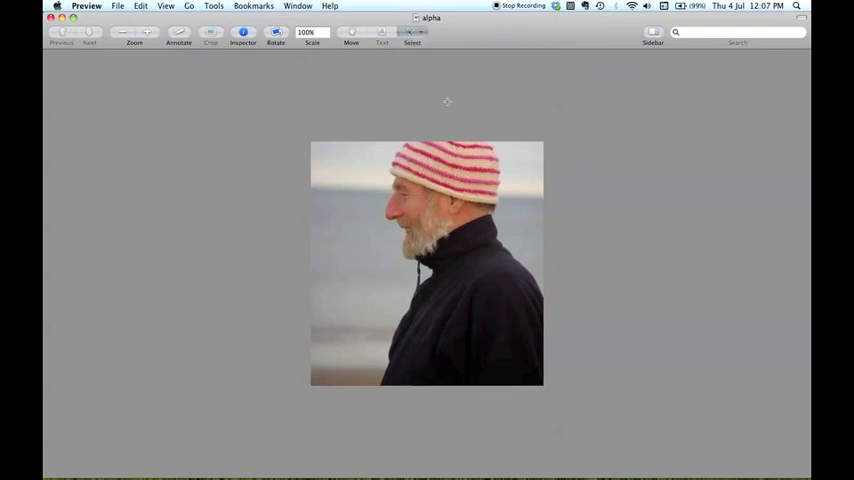
mouse_move(304, 235)
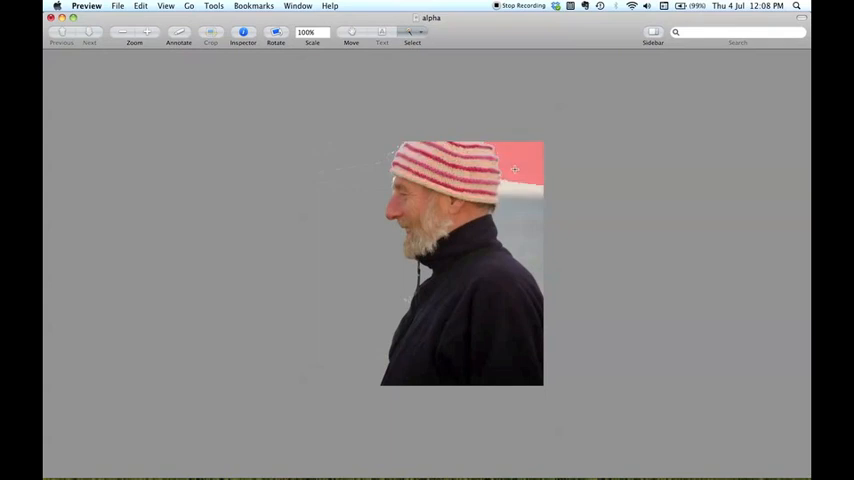
left_click_drag(515, 168, 520, 195)
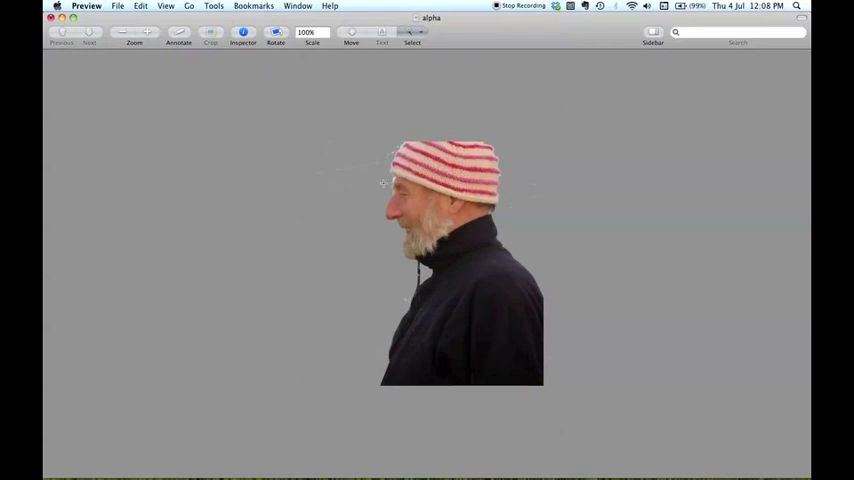
mouse_move(178, 33)
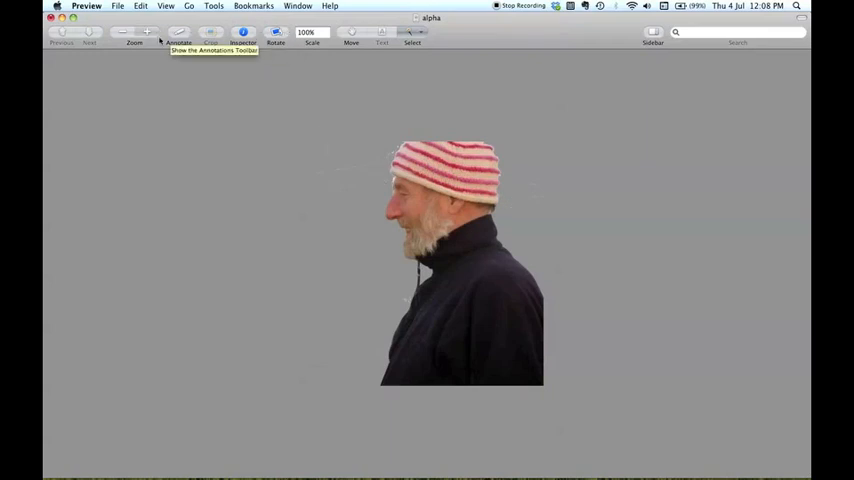
Zoom in and Instant Alpha-select the leftover streaks left of the man's head.
left_click(147, 32)
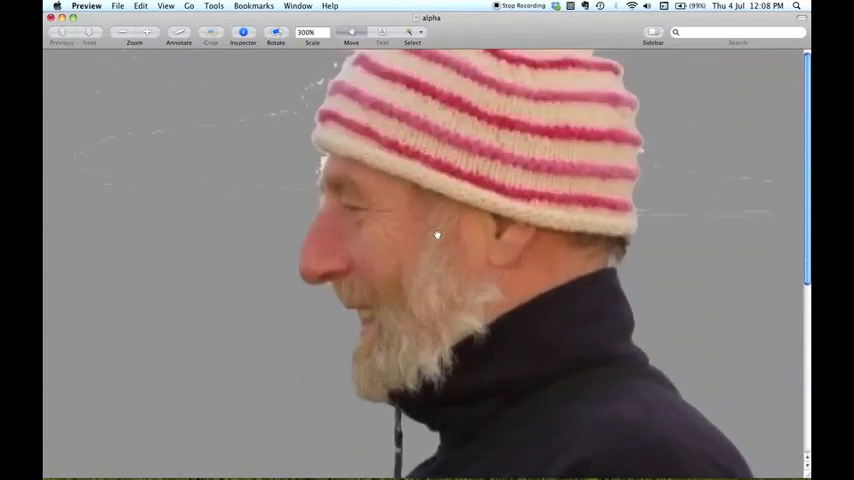
left_click(412, 33)
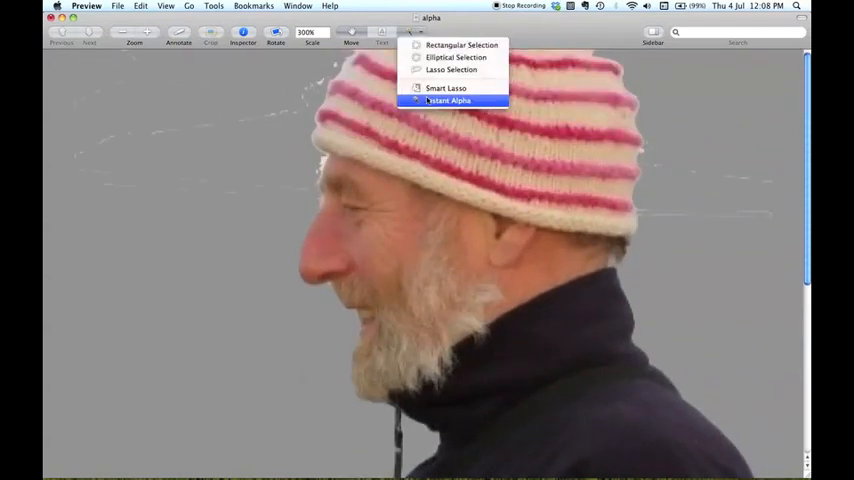
left_click(448, 100)
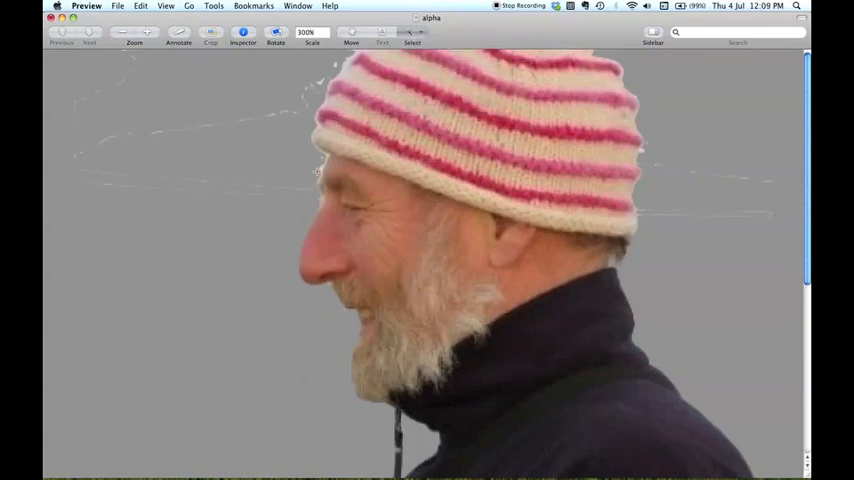
mouse_move(277, 191)
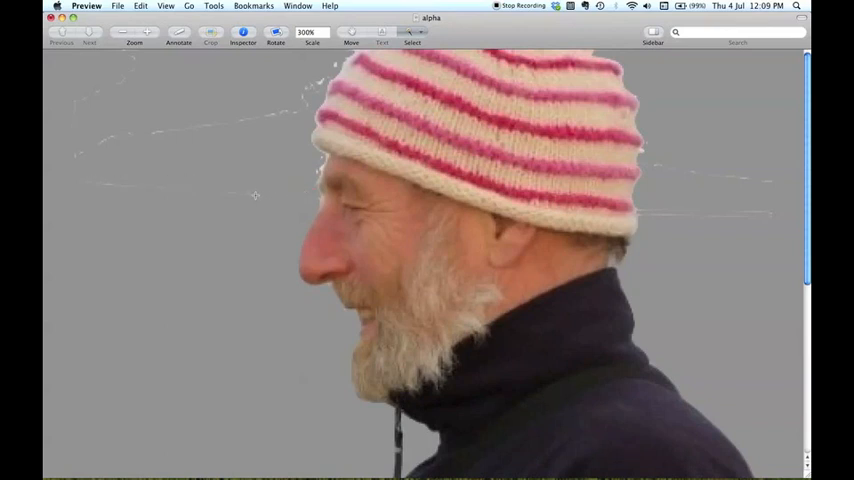
left_click_drag(112, 188, 278, 198)
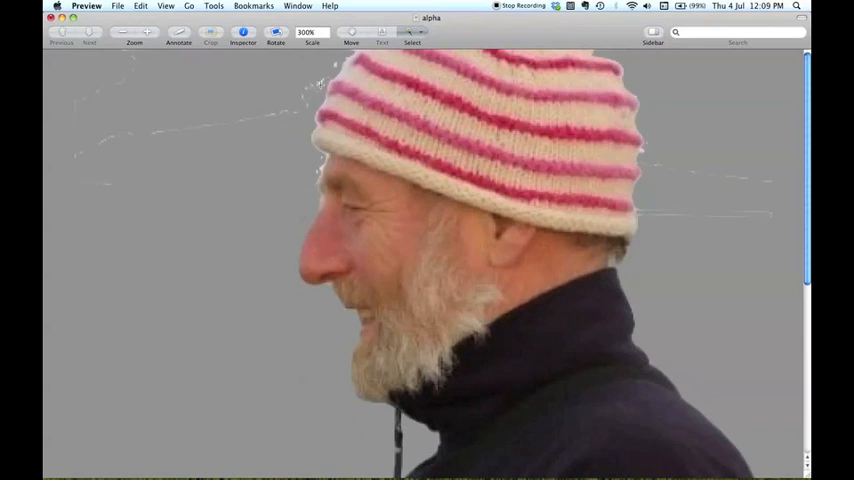
triple_click(307, 32)
type("100")
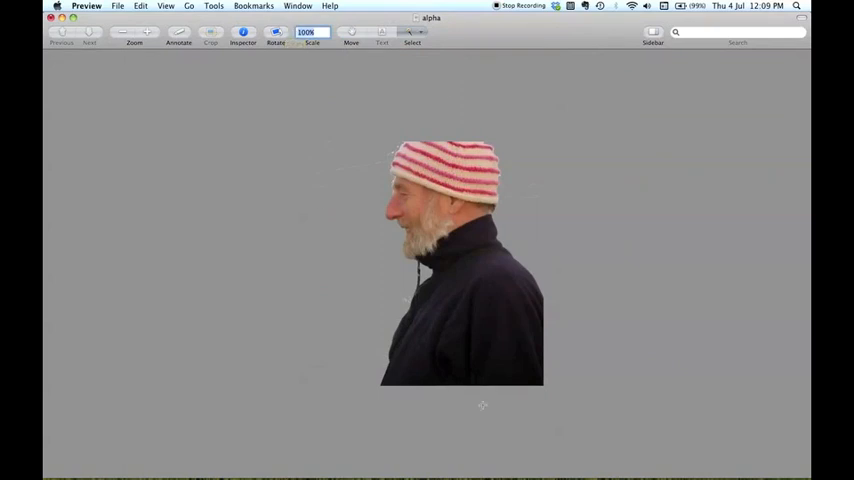
mouse_move(504, 279)
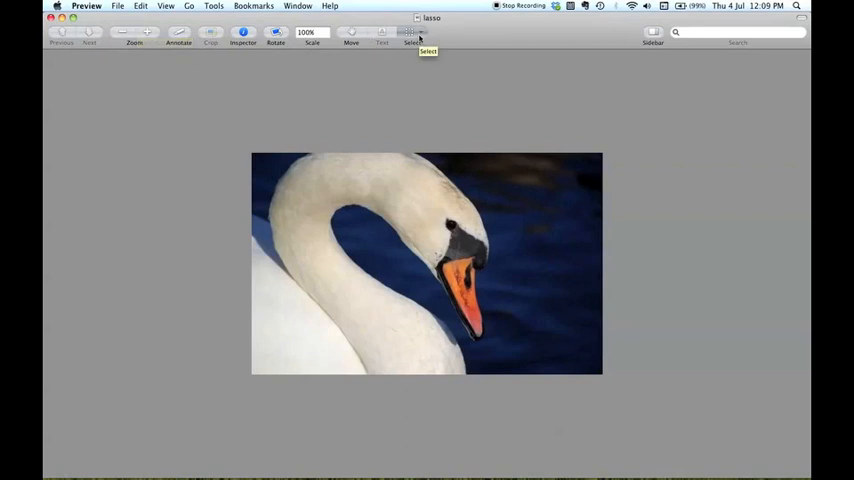
Trace the inner edge of the swan's neck with Smart Lasso.
left_click(411, 35)
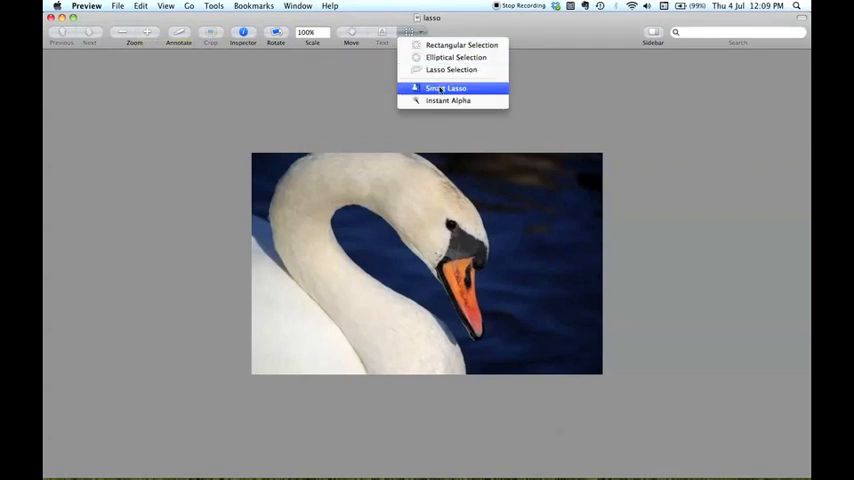
left_click(446, 88)
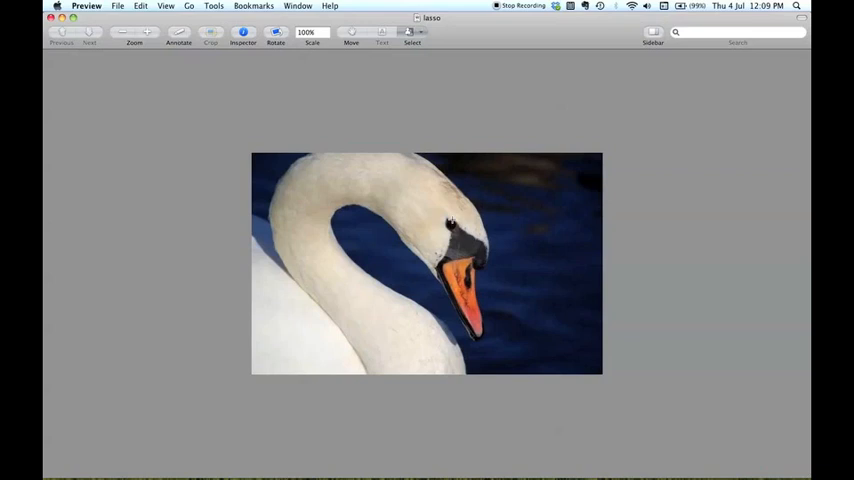
mouse_move(468, 337)
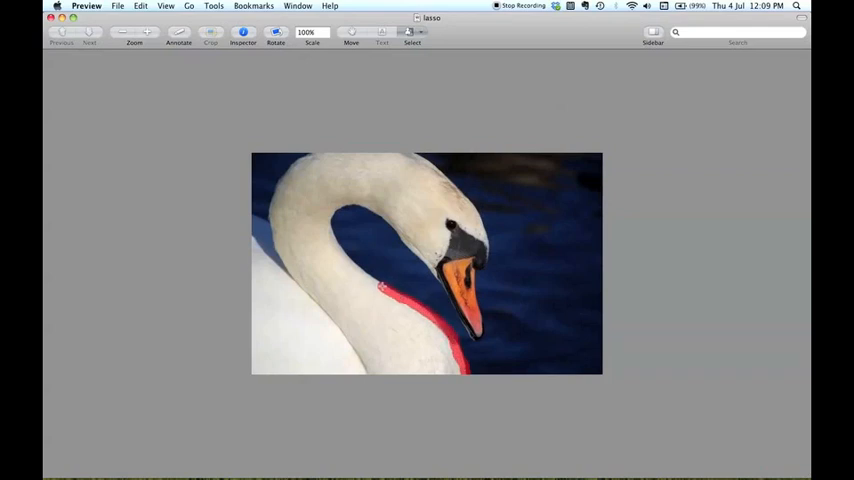
mouse_move(353, 258)
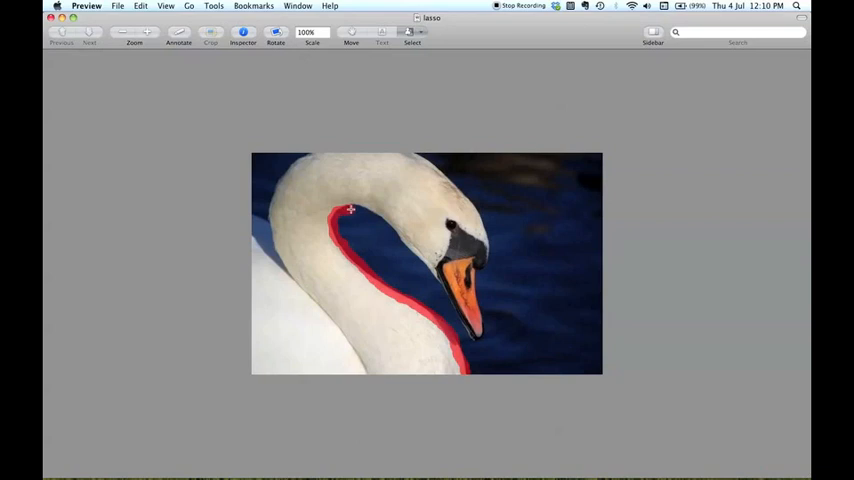
left_click_drag(350, 210, 420, 260)
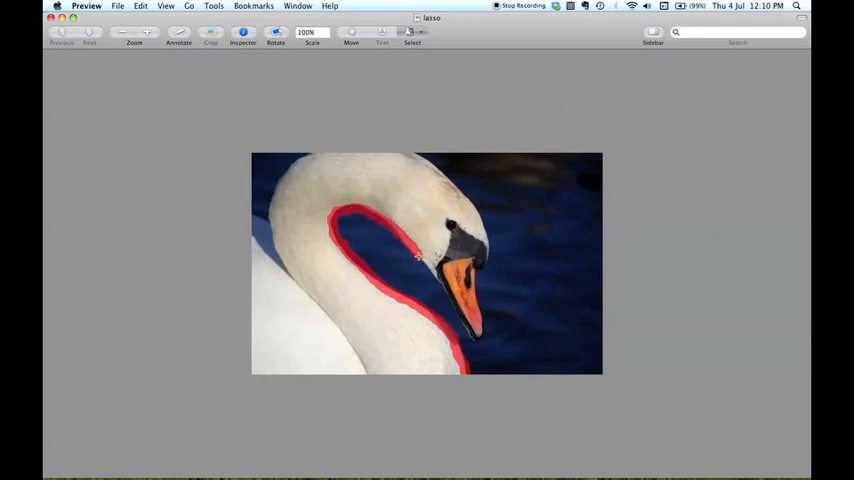